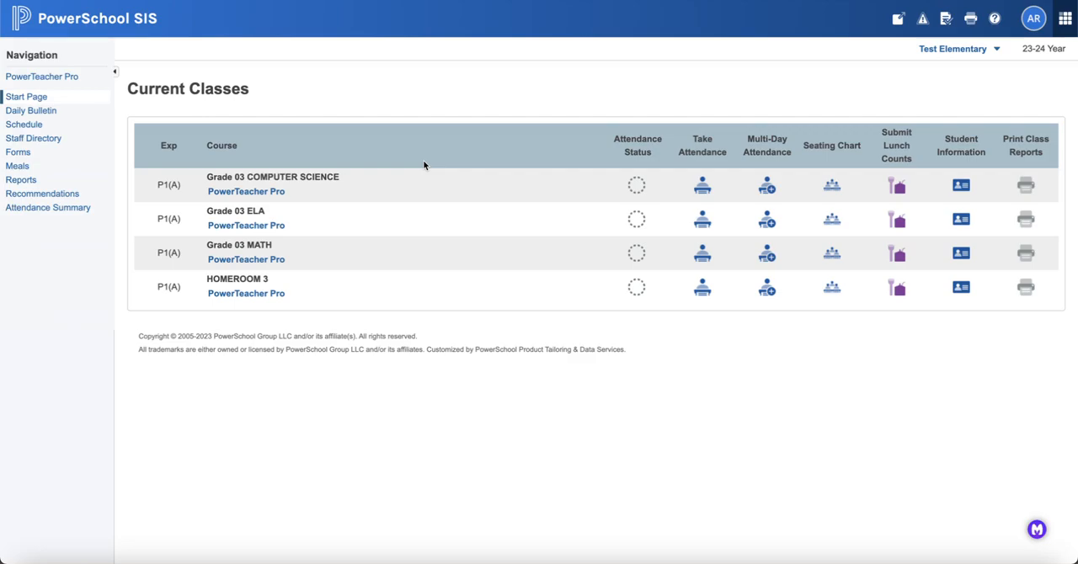
mouse_move(279, 304)
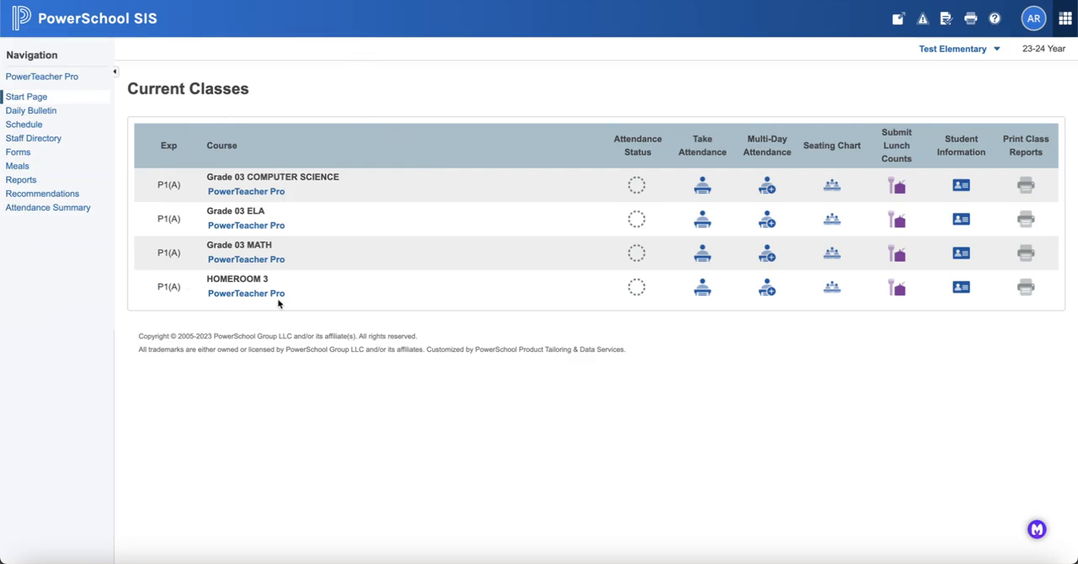
mouse_move(238, 296)
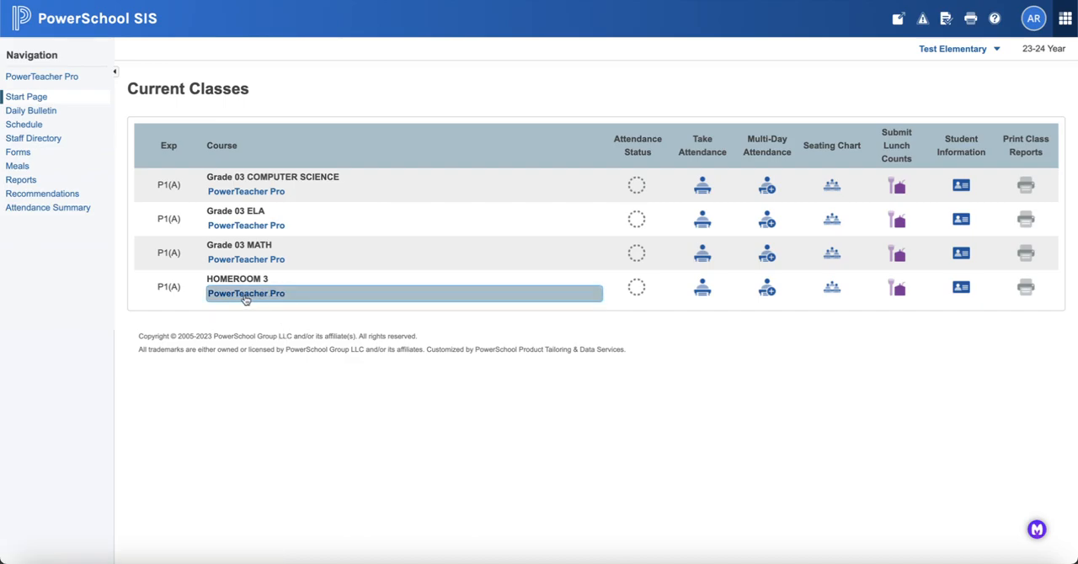
- Open the HOMEROOM 3 class in PowerTeacher Pro from the Current Classes page
click(246, 293)
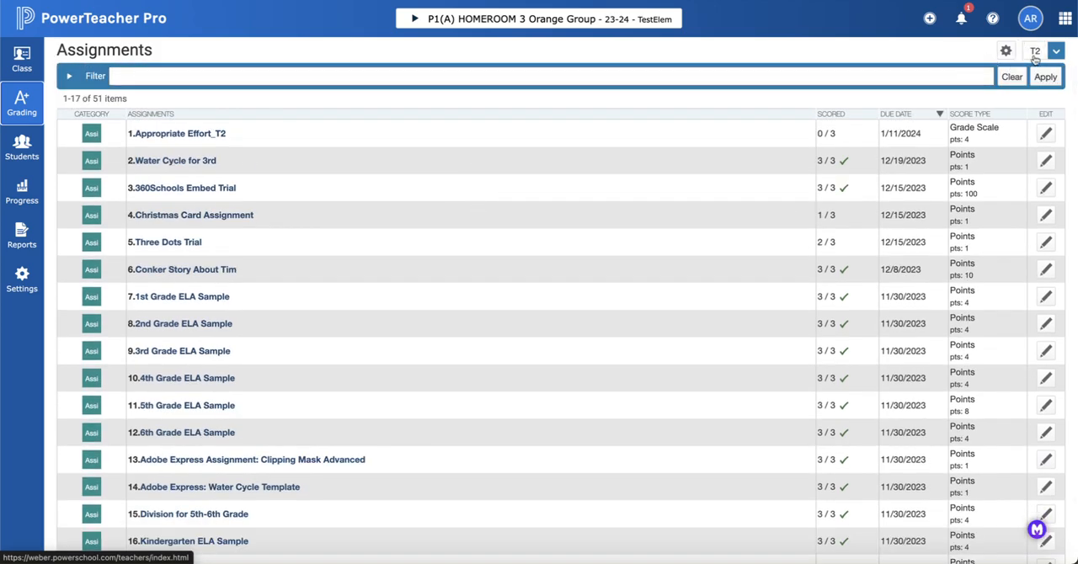
- Show the Reports menu from the left navigation bar
click(1056, 50)
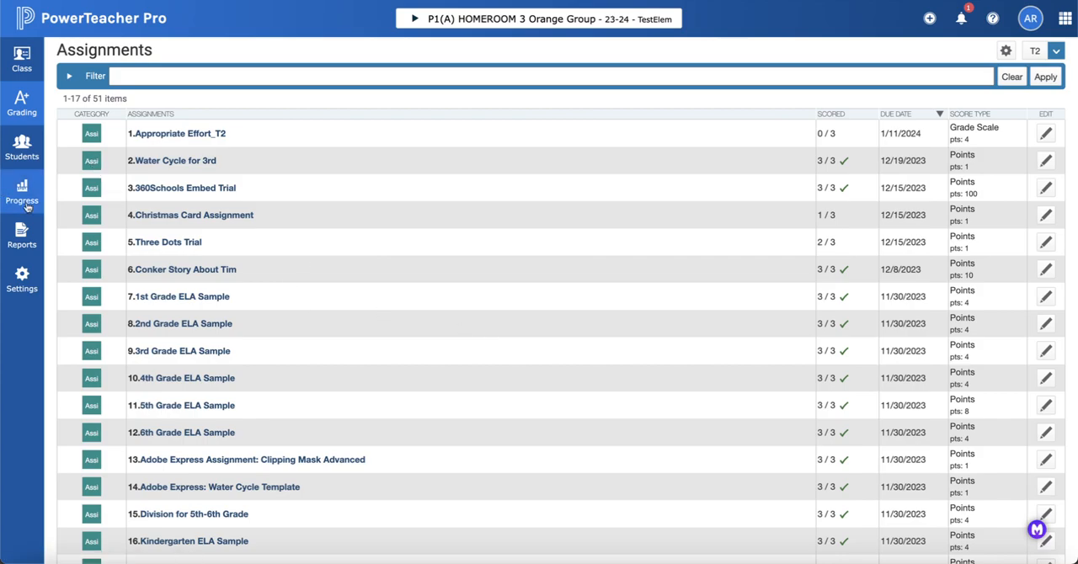
click(22, 234)
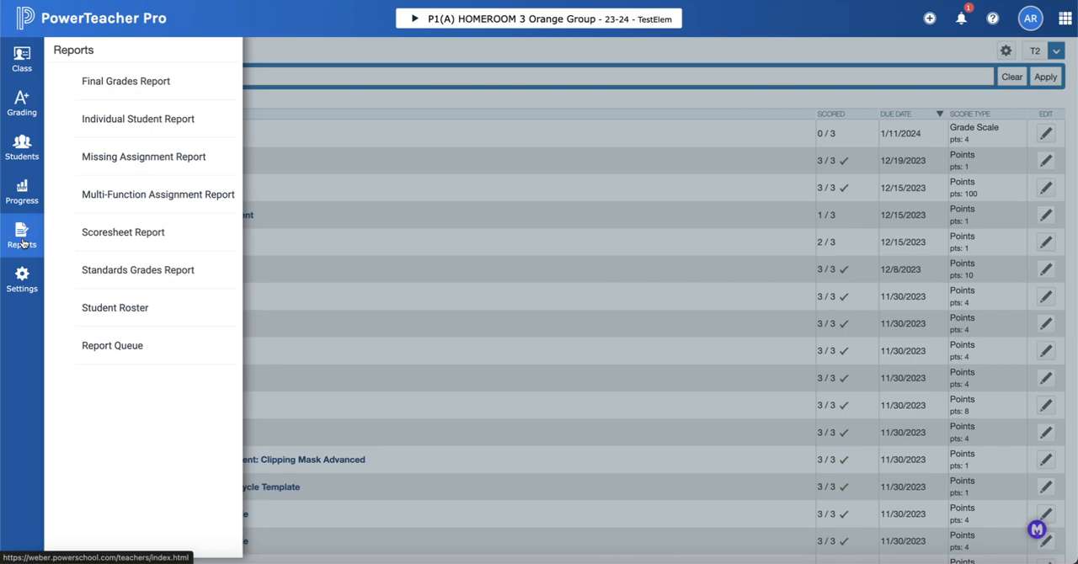
mouse_move(125, 81)
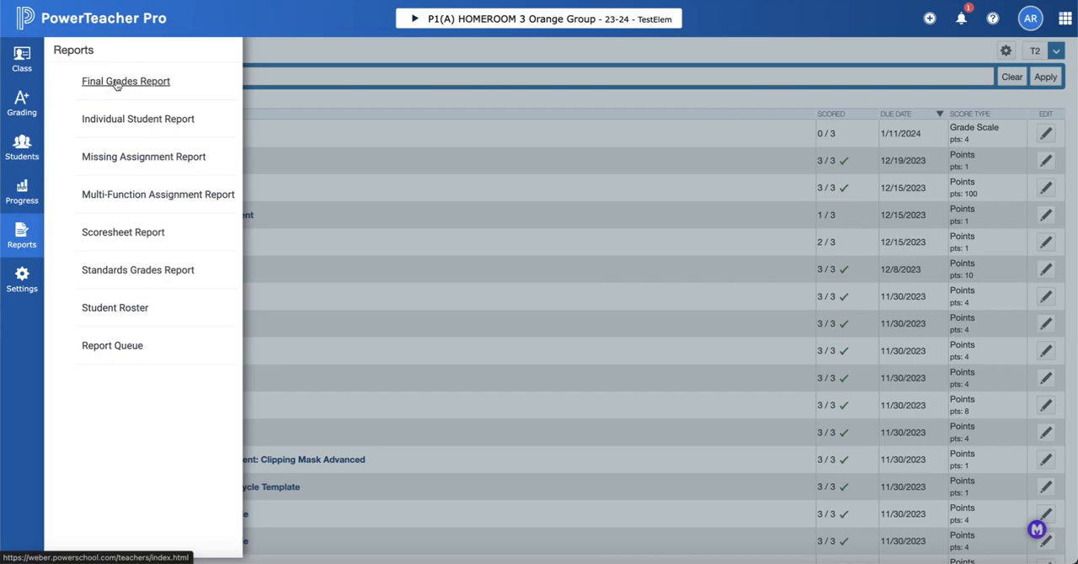
- Start a Final Grades Report, edit its title, and include all other classes
click(125, 81)
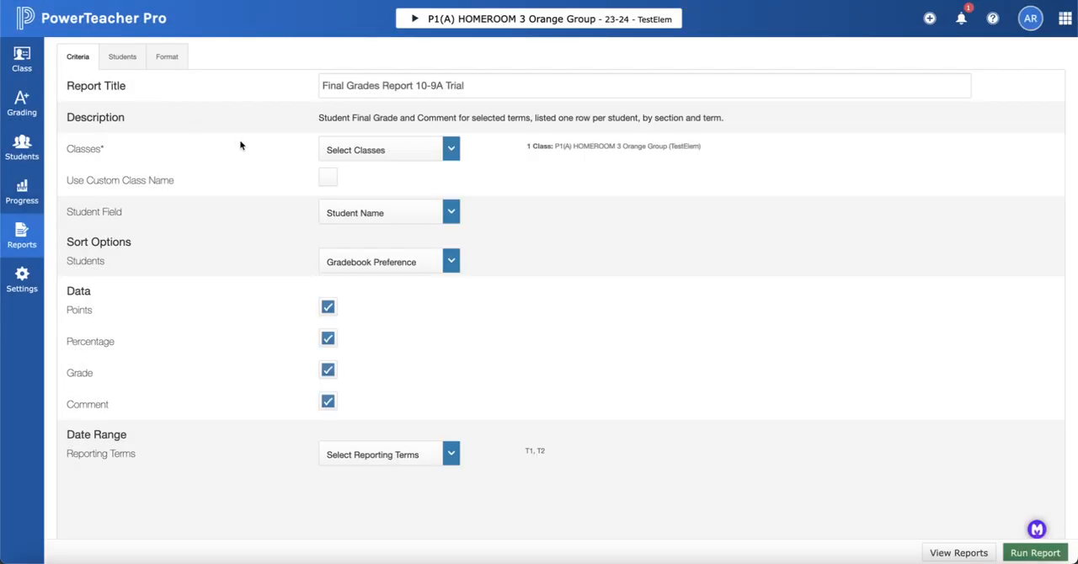
click(457, 85)
text( 2)
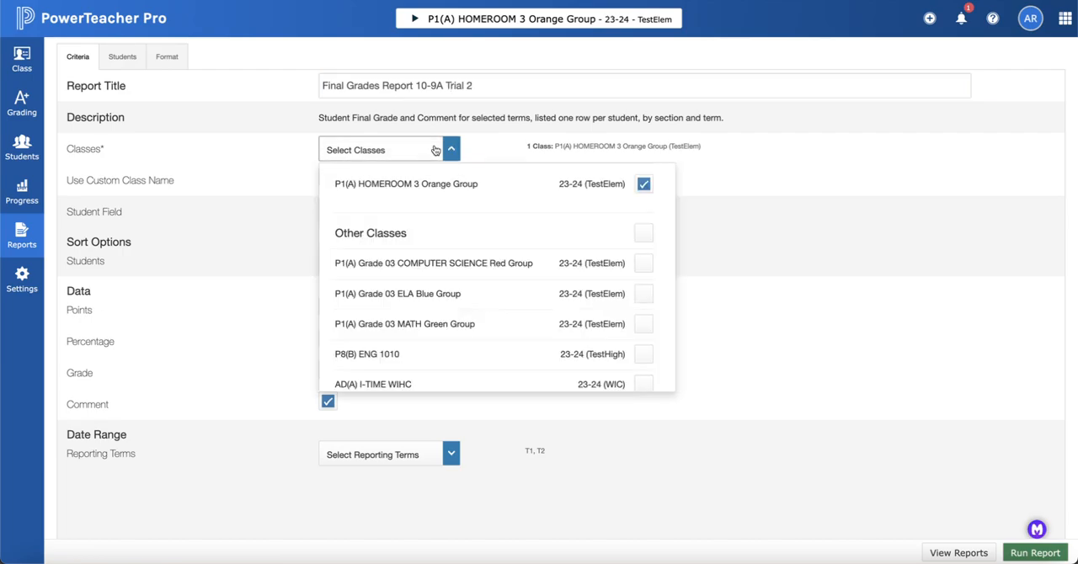
mouse_move(506, 193)
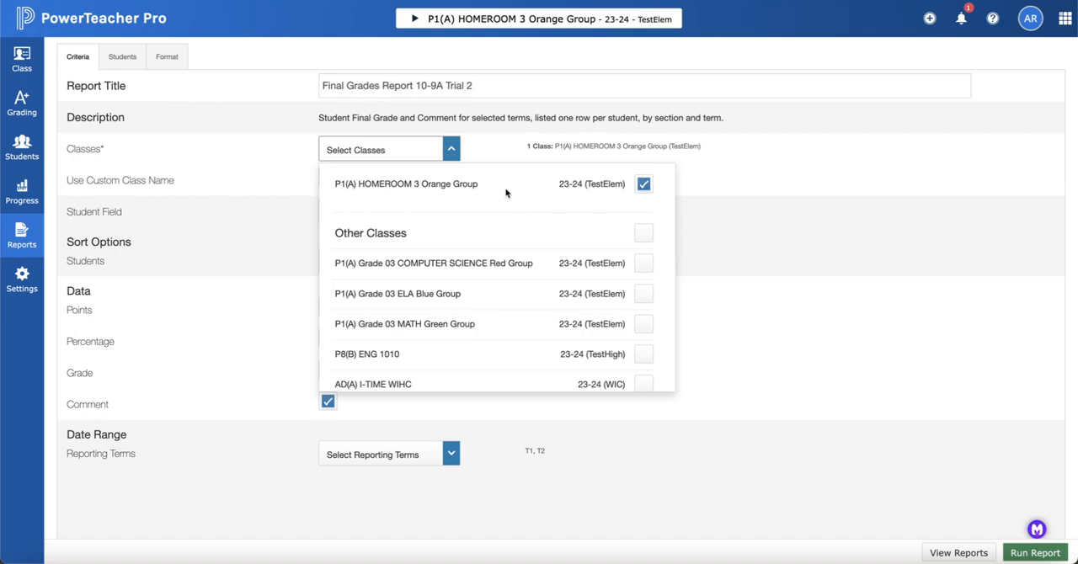
mouse_move(645, 187)
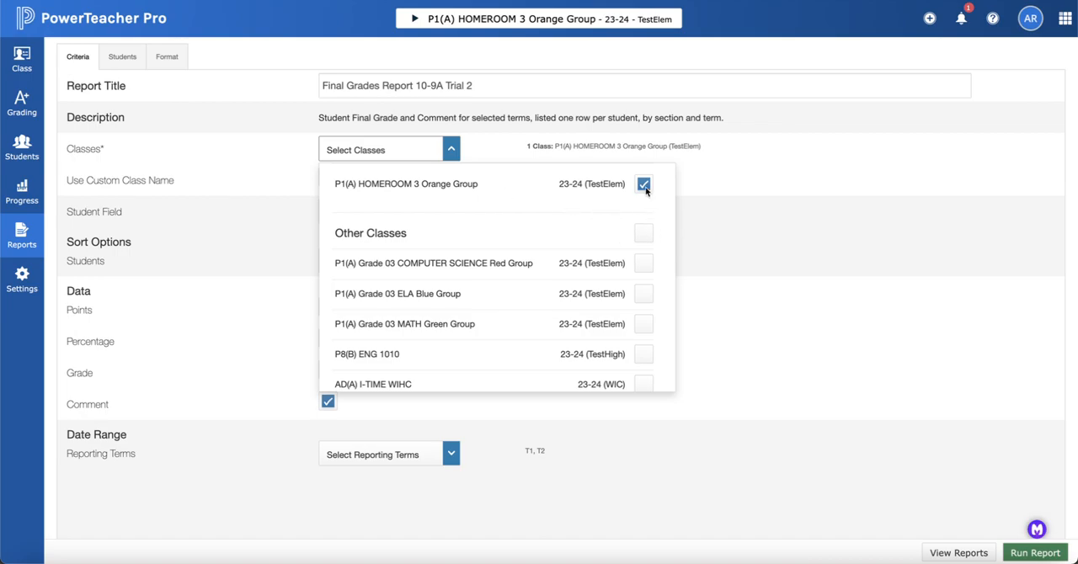
click(644, 233)
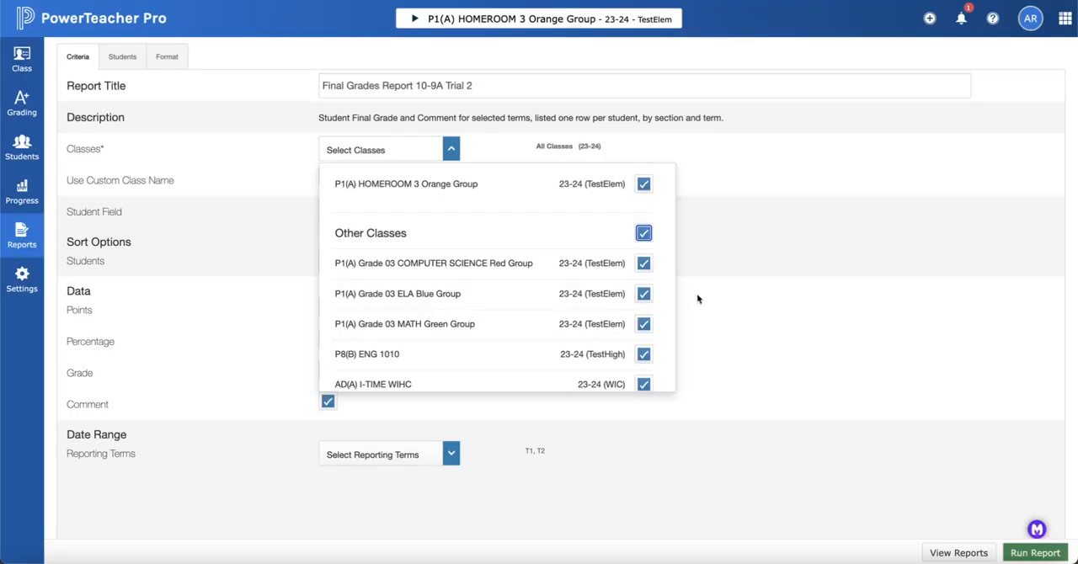
click(451, 149)
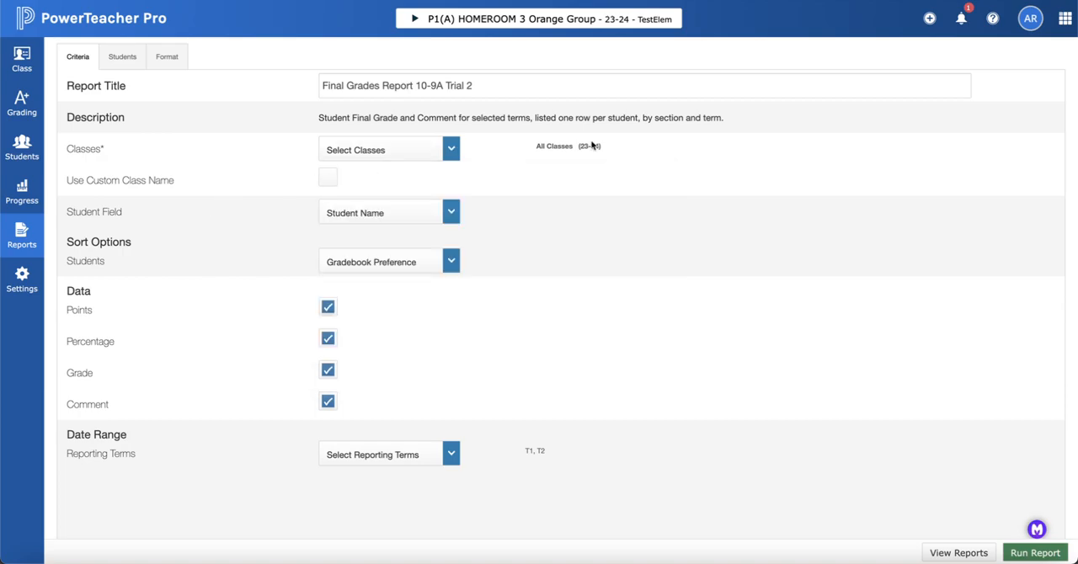
mouse_move(551, 169)
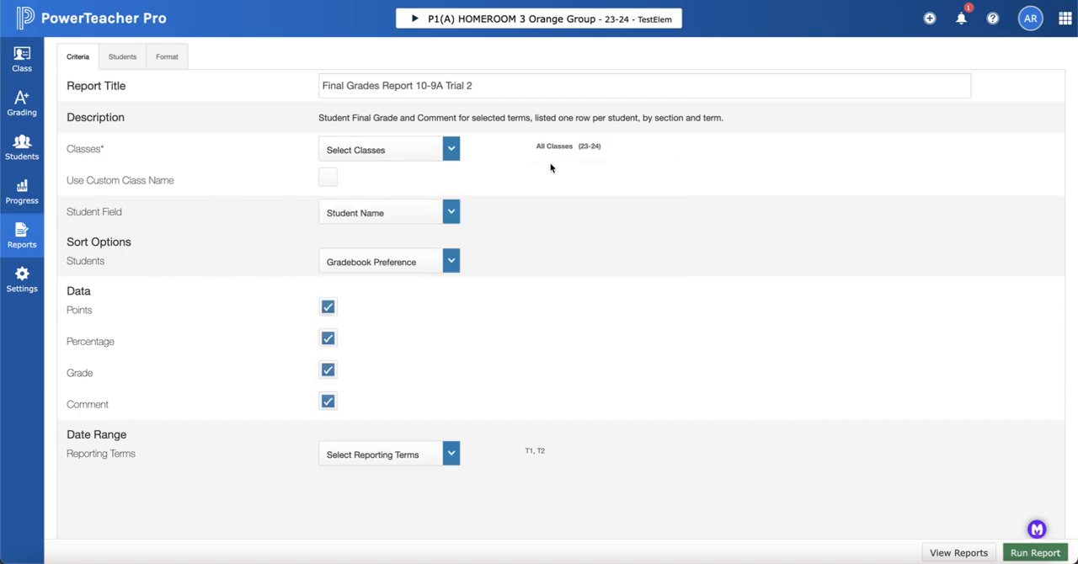
mouse_move(323, 175)
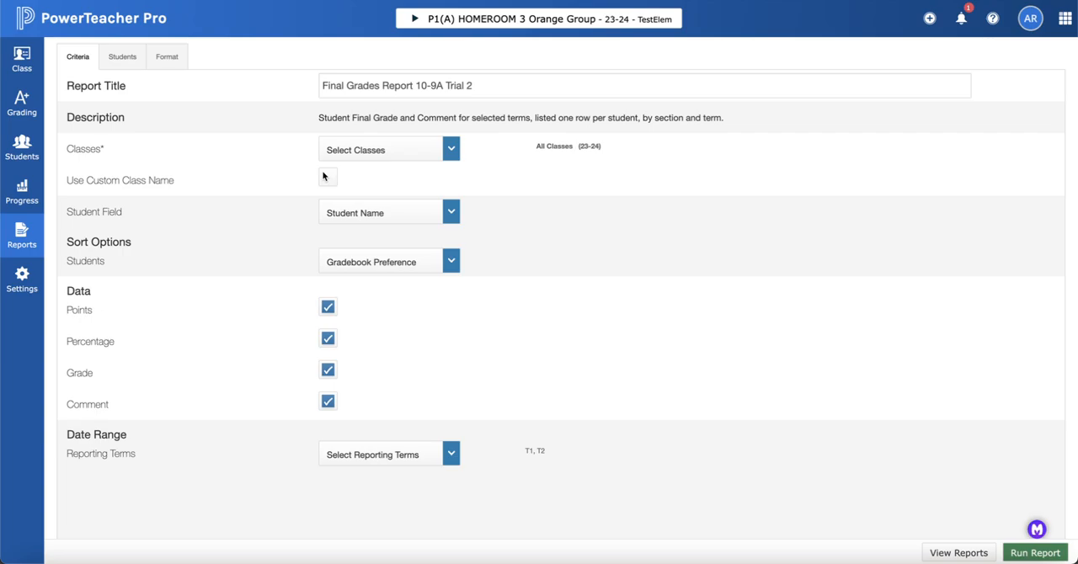
mouse_move(395, 213)
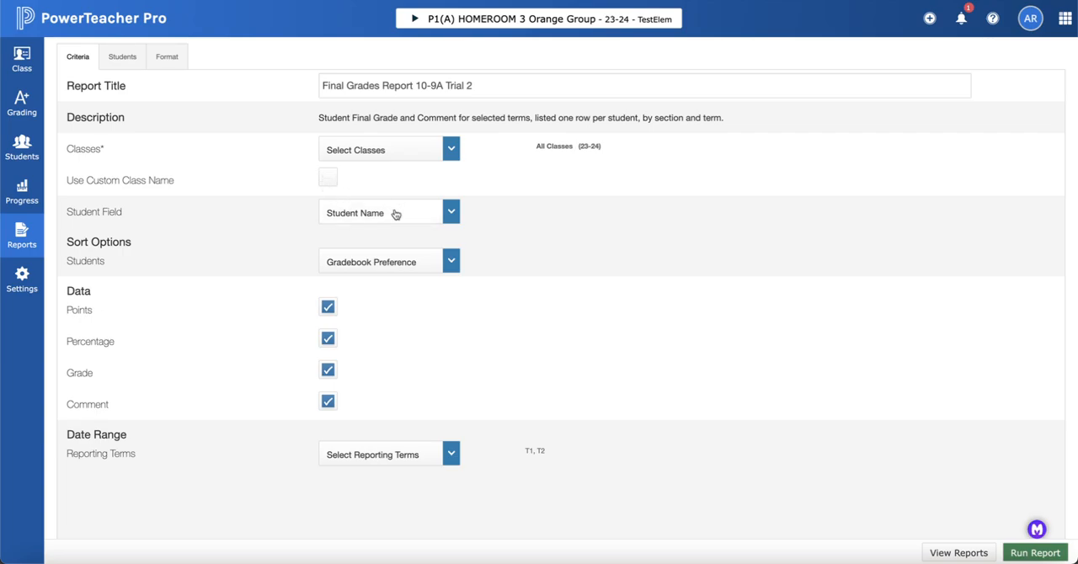
- Keep Student Name, sort students by last name, and limit terms to T1
click(389, 211)
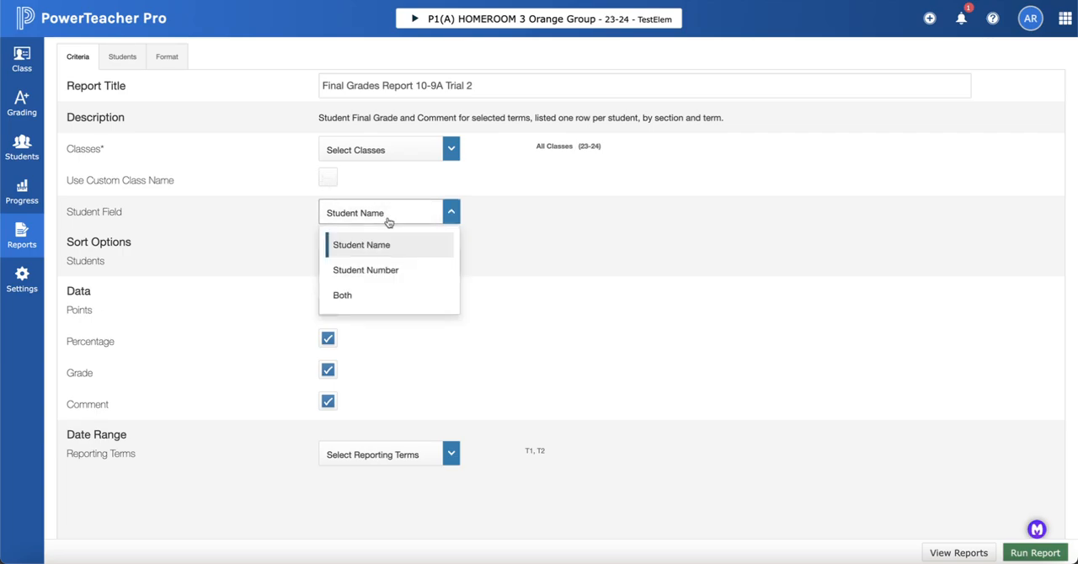
click(361, 244)
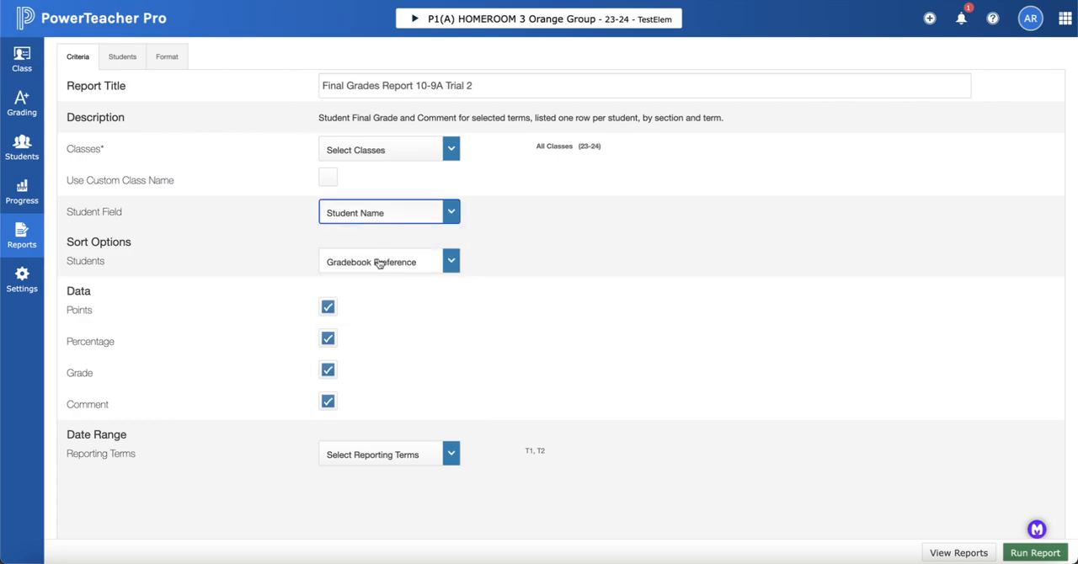
click(380, 261)
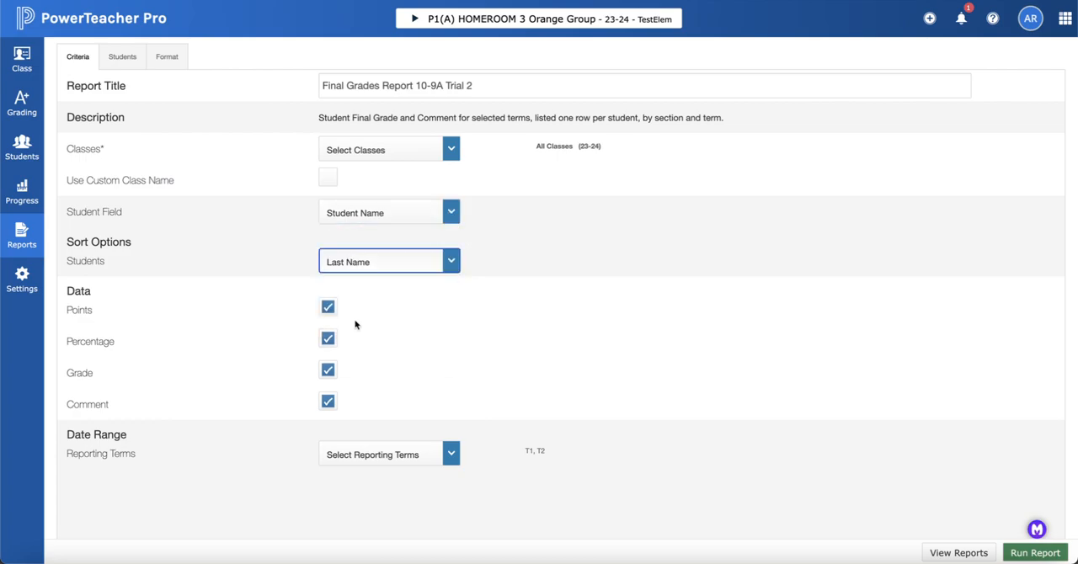
mouse_move(349, 306)
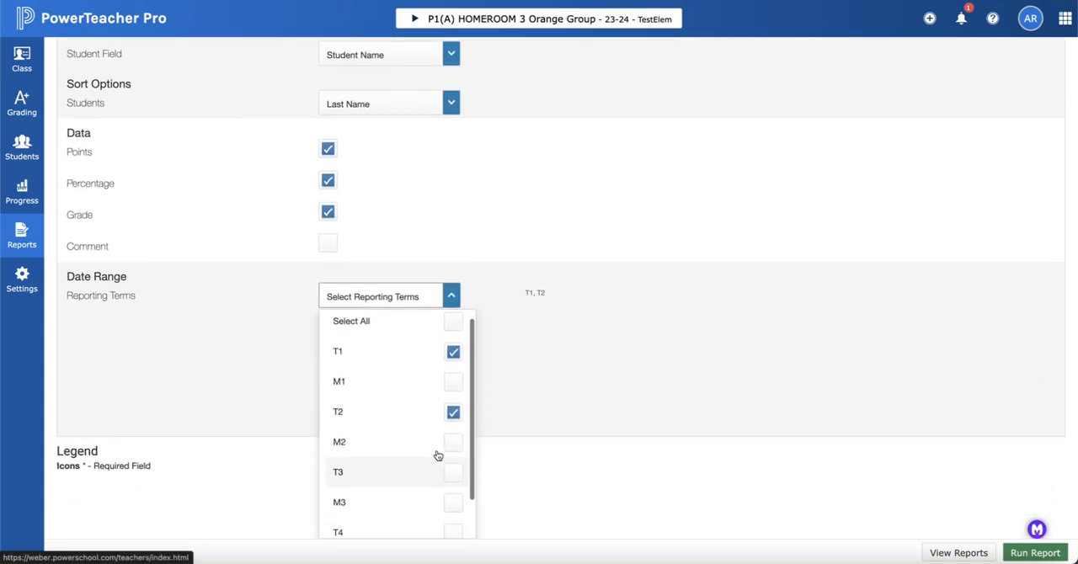
click(453, 412)
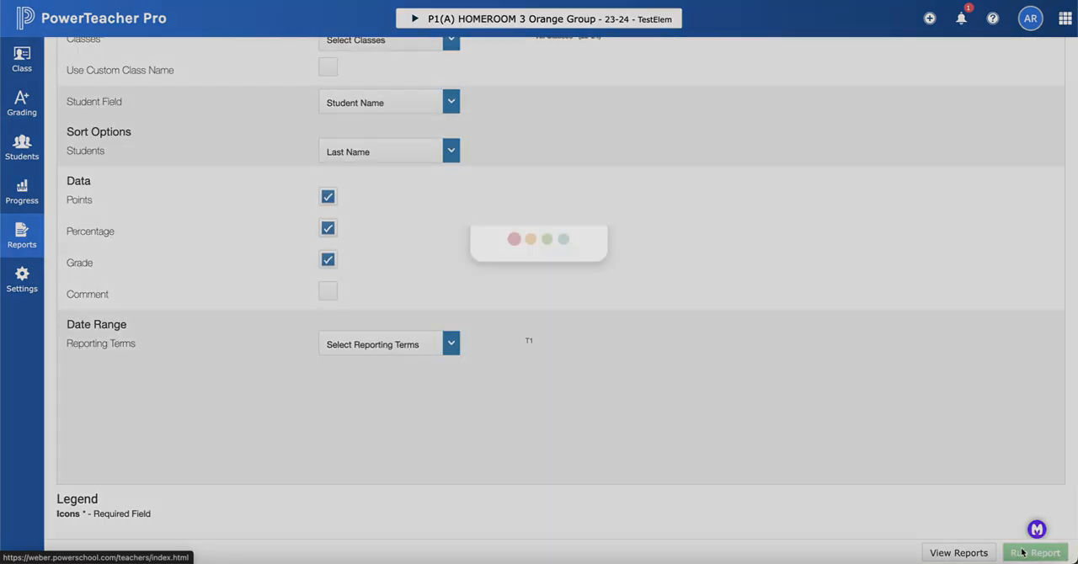
- Run the report and open Final Grades Report 10-9A Trial 2 from the queue
click(1036, 553)
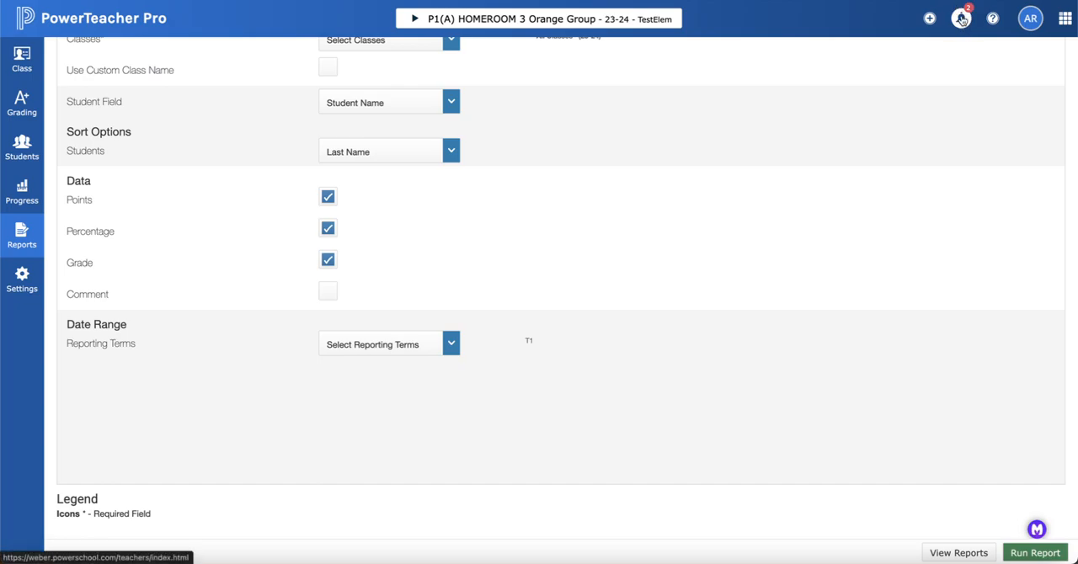
click(961, 18)
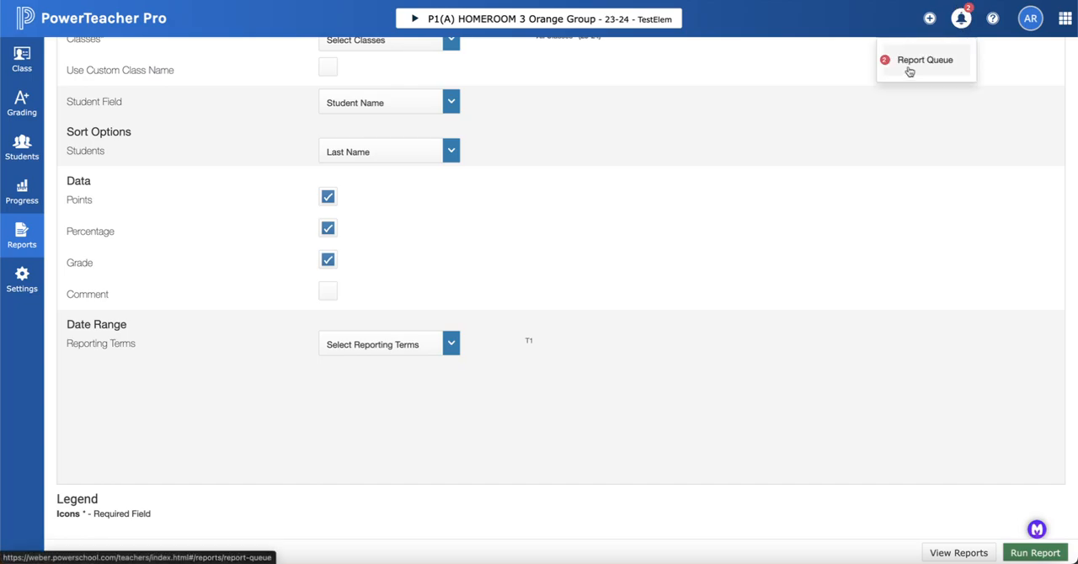
click(925, 59)
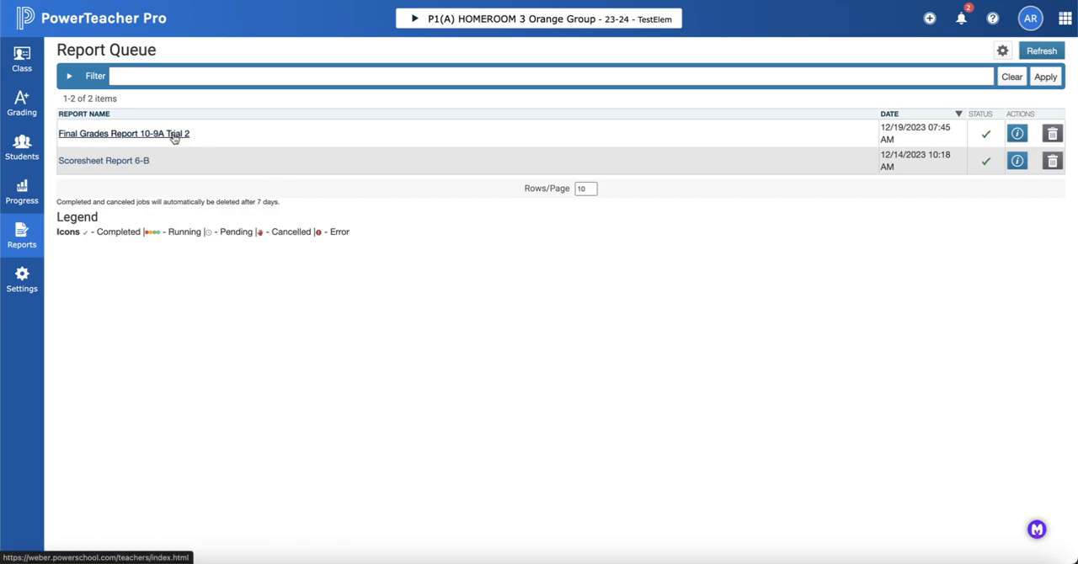
click(123, 133)
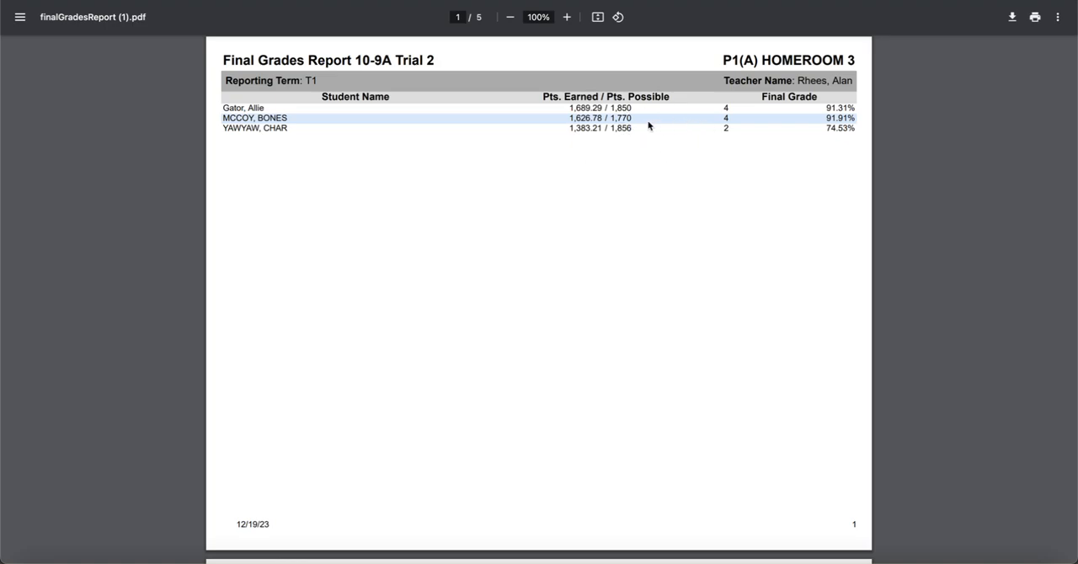
mouse_move(325, 82)
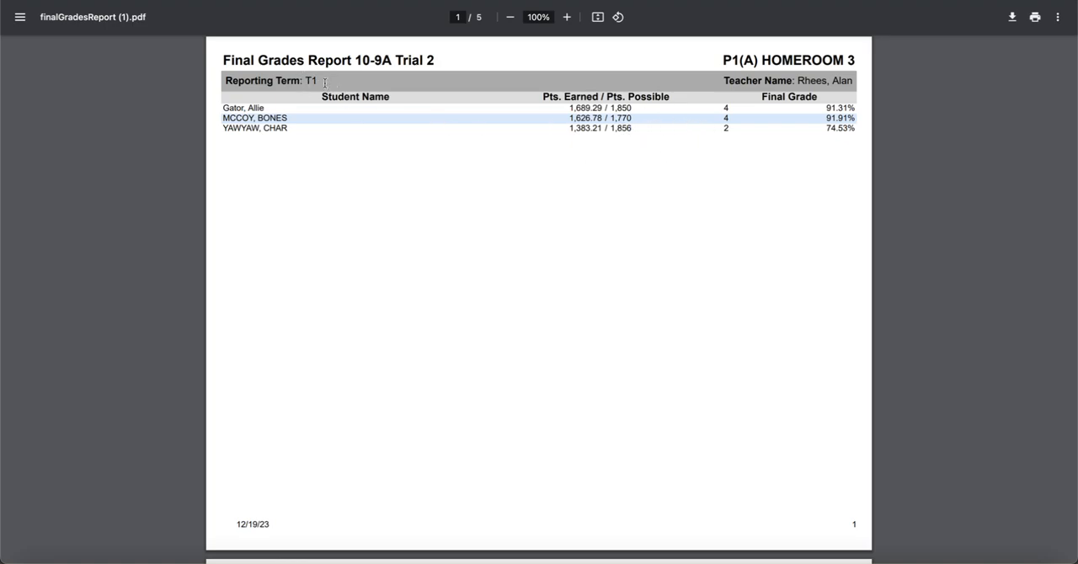
mouse_move(920, 99)
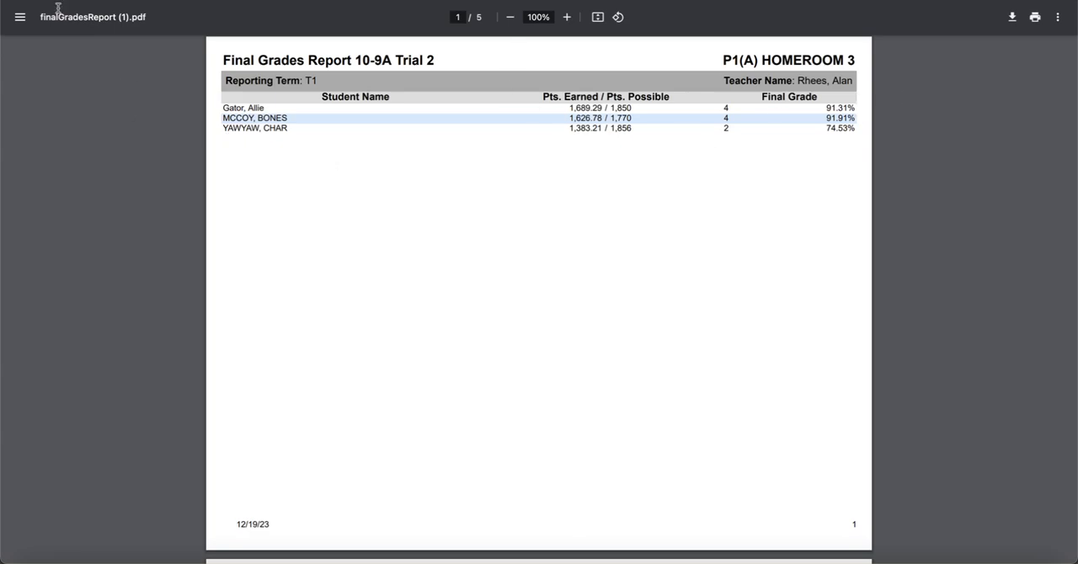
mouse_move(129, 105)
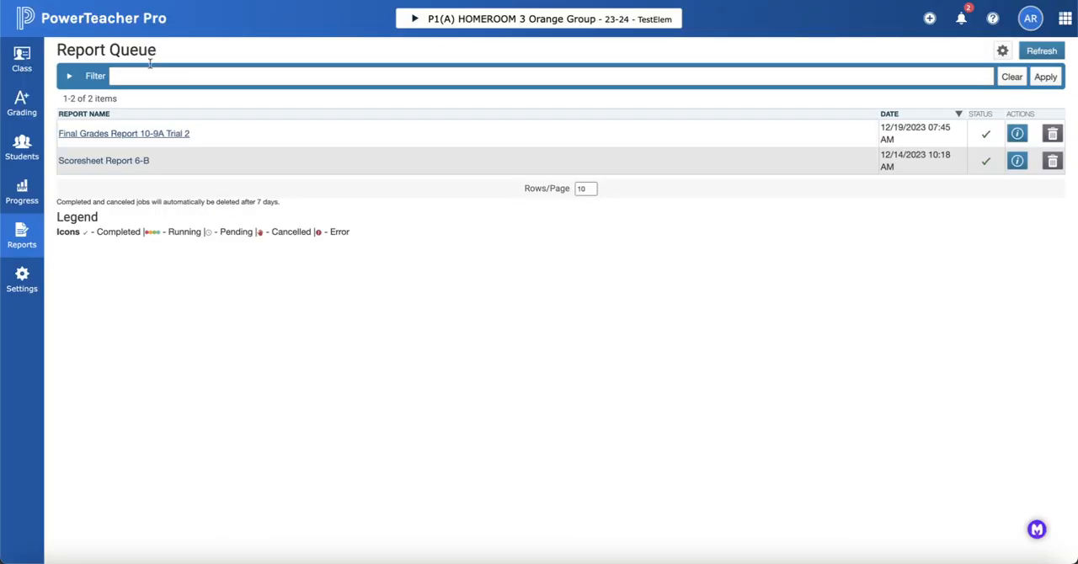
mouse_move(22, 147)
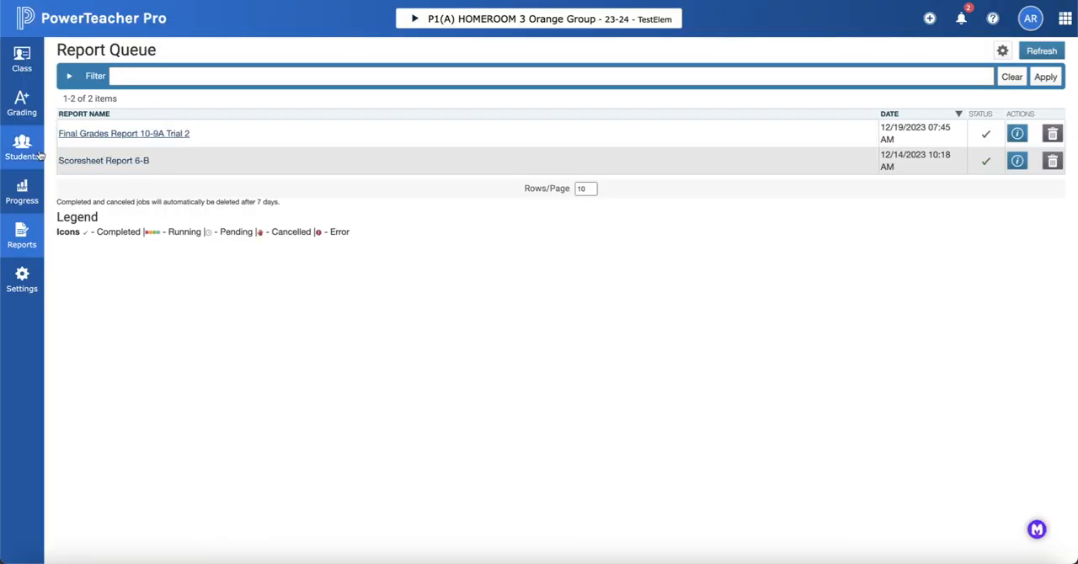
- Choose Individual Student Report under Progress > Reports
click(22, 191)
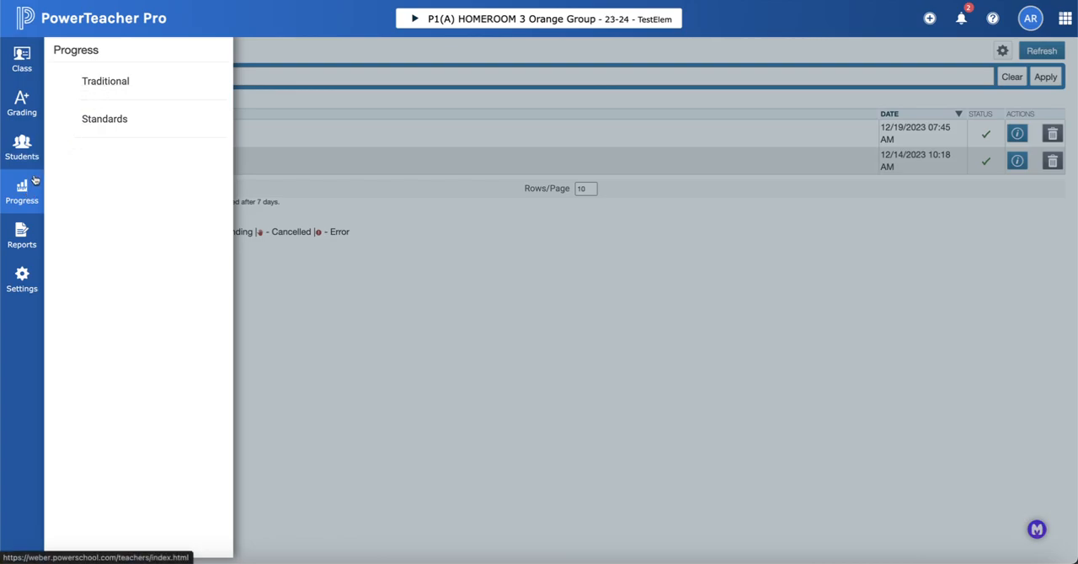
click(22, 234)
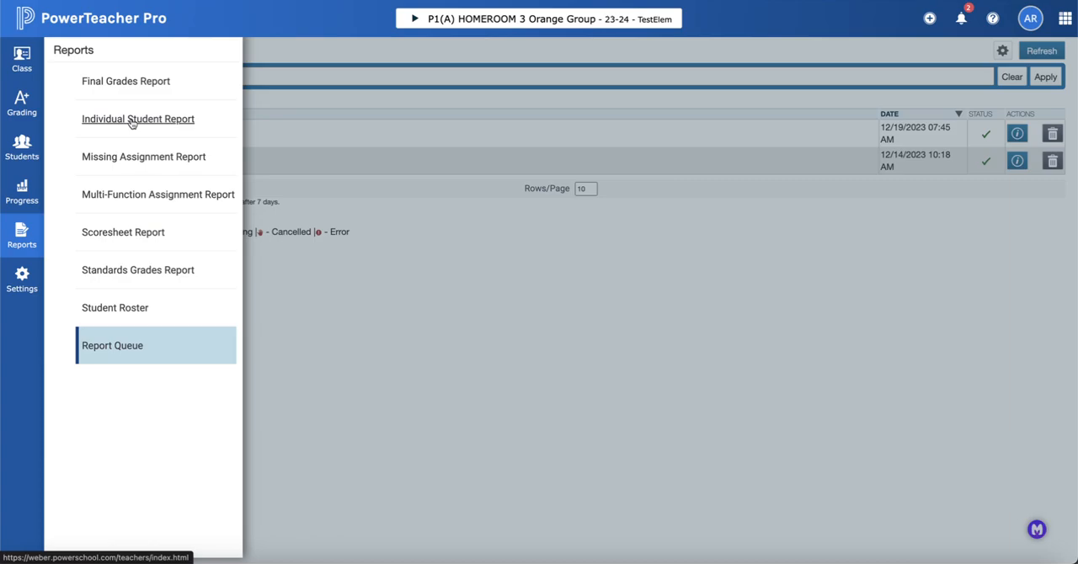
click(138, 118)
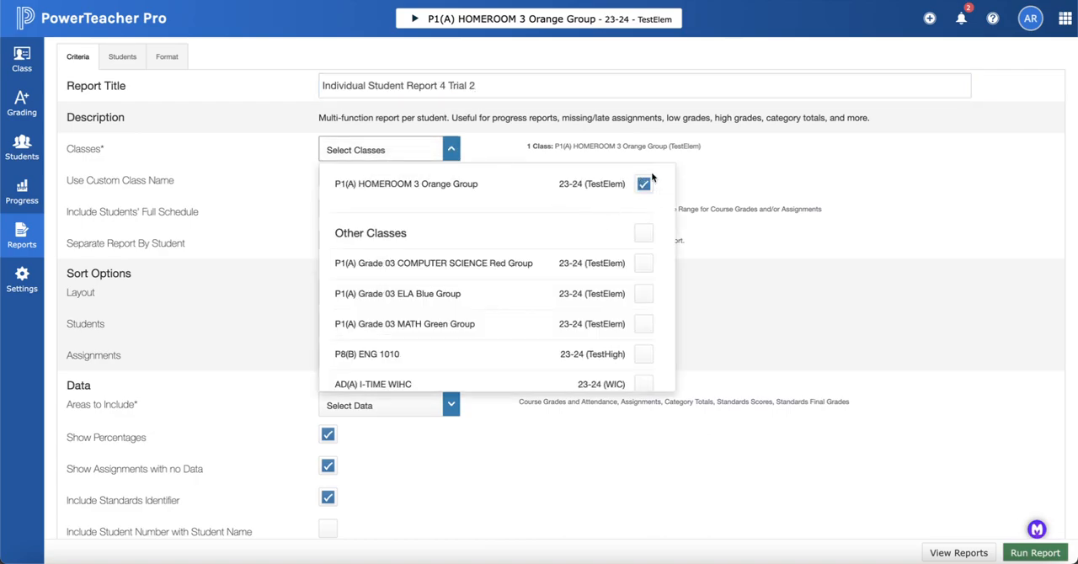
- Select the classes, keep custom class names on, and separate reports by student
click(643, 233)
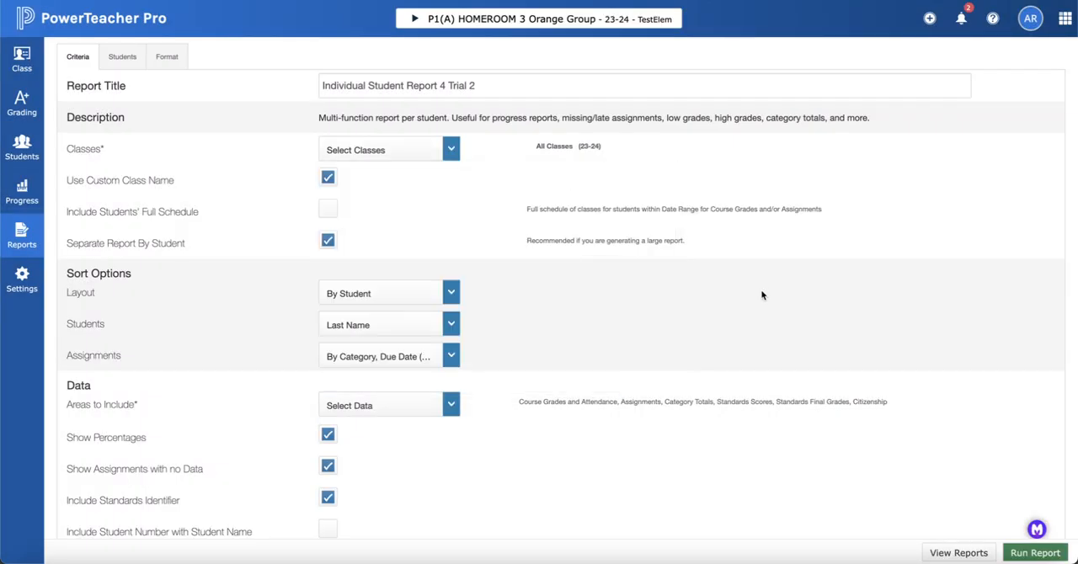
mouse_move(545, 138)
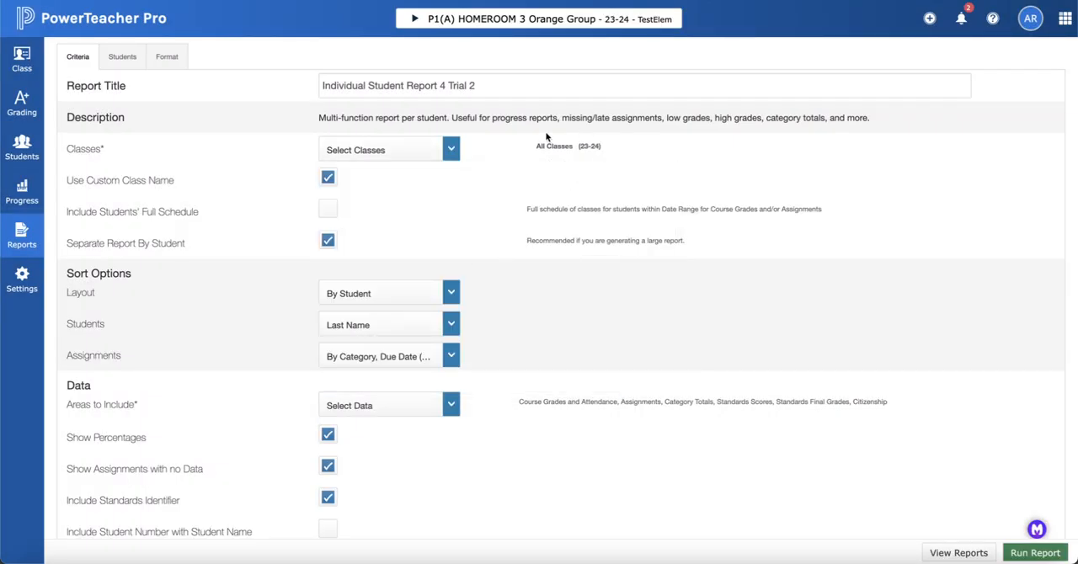
click(327, 177)
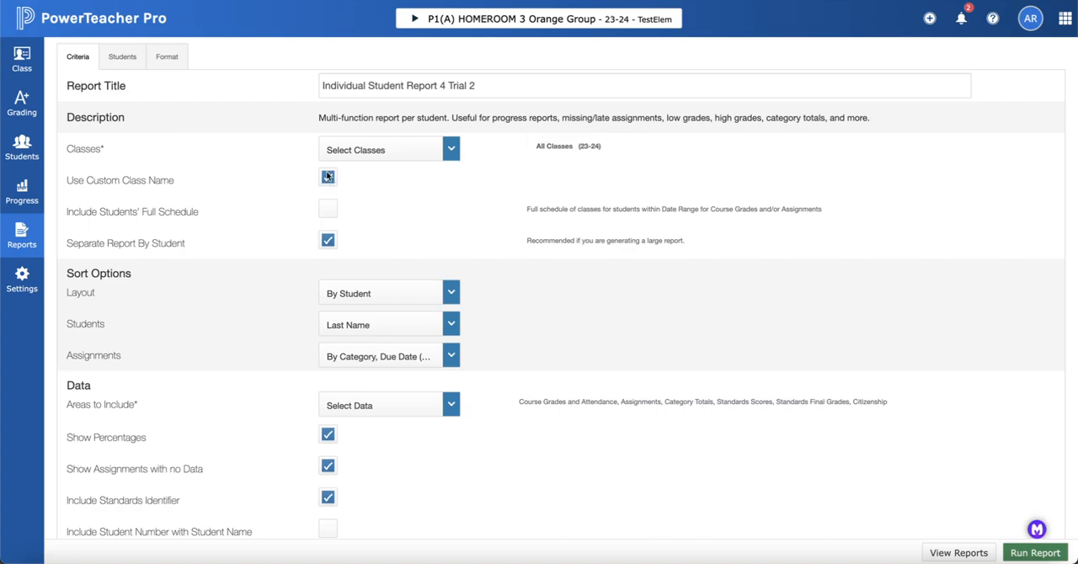
click(328, 180)
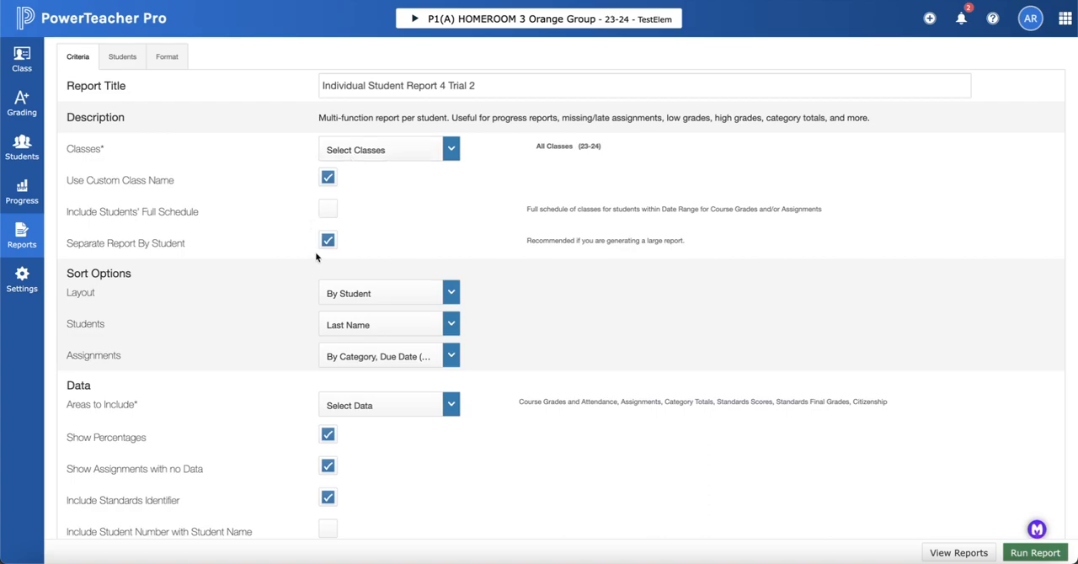
mouse_move(311, 248)
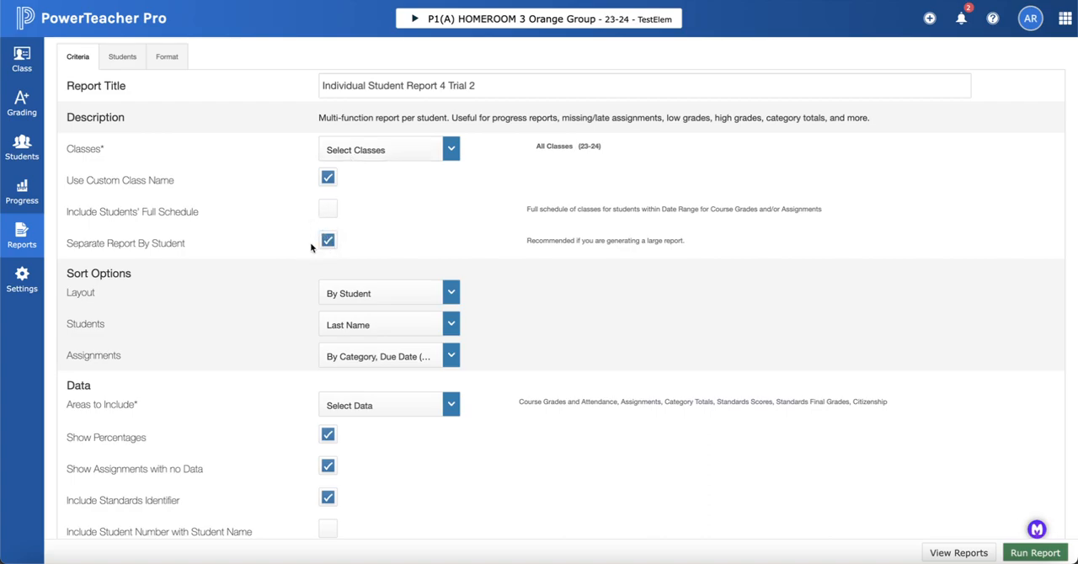
click(327, 241)
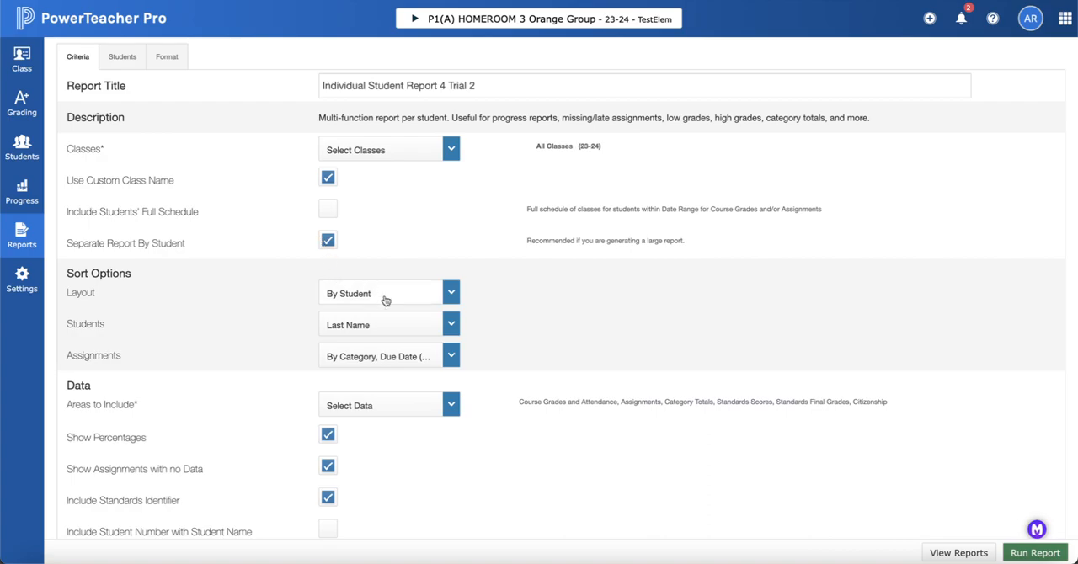
- Lay out by student, order by last name, and sort assignments by category and due date
click(381, 292)
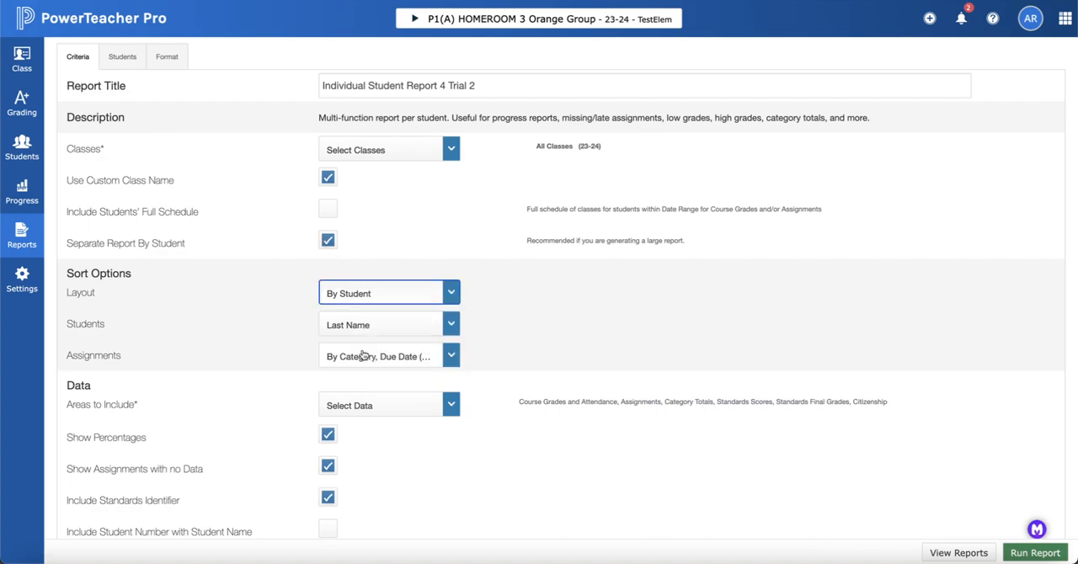
click(389, 324)
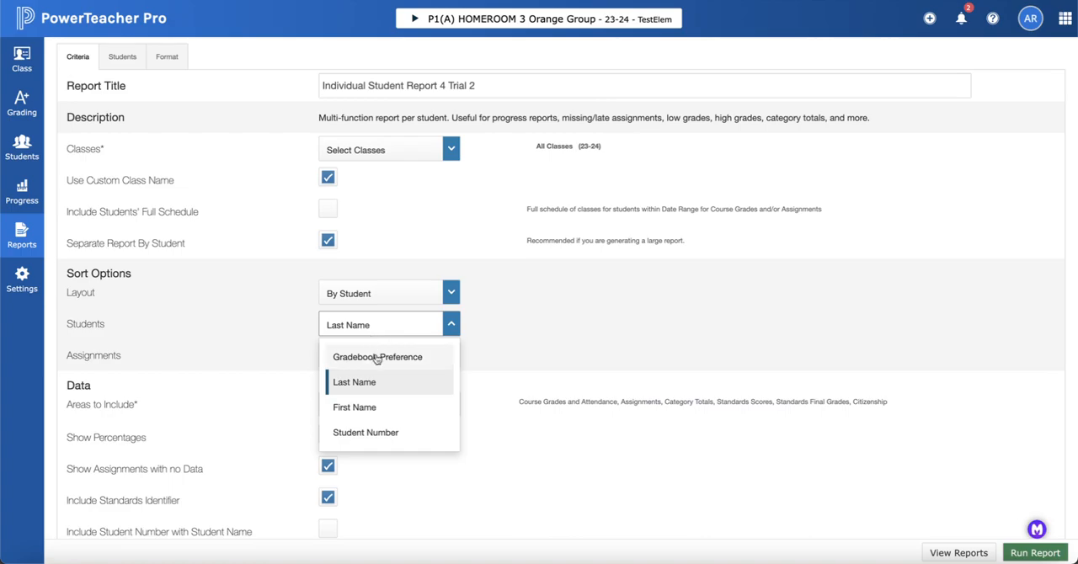
click(354, 382)
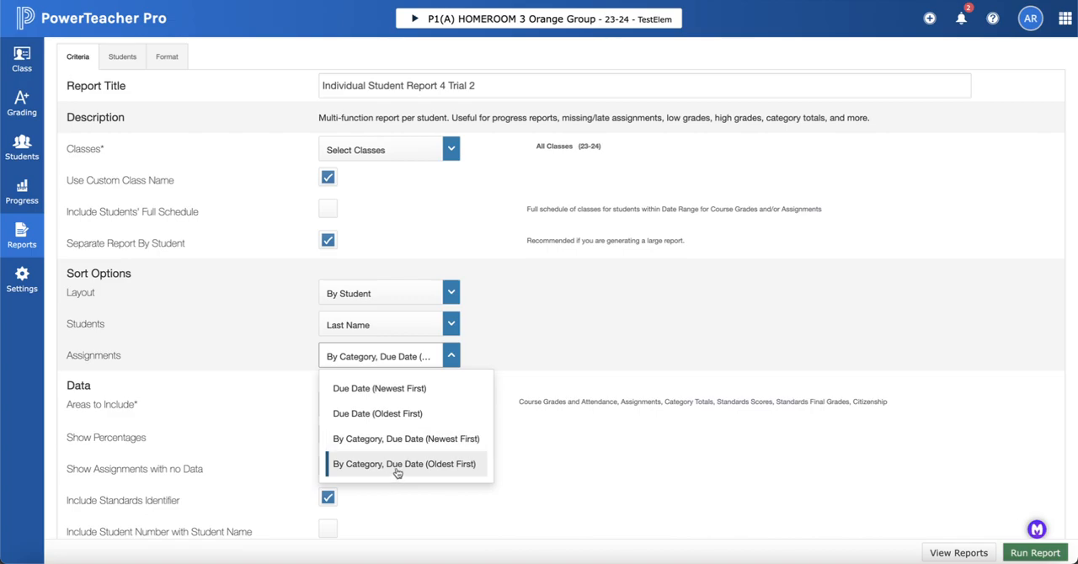
mouse_move(409, 414)
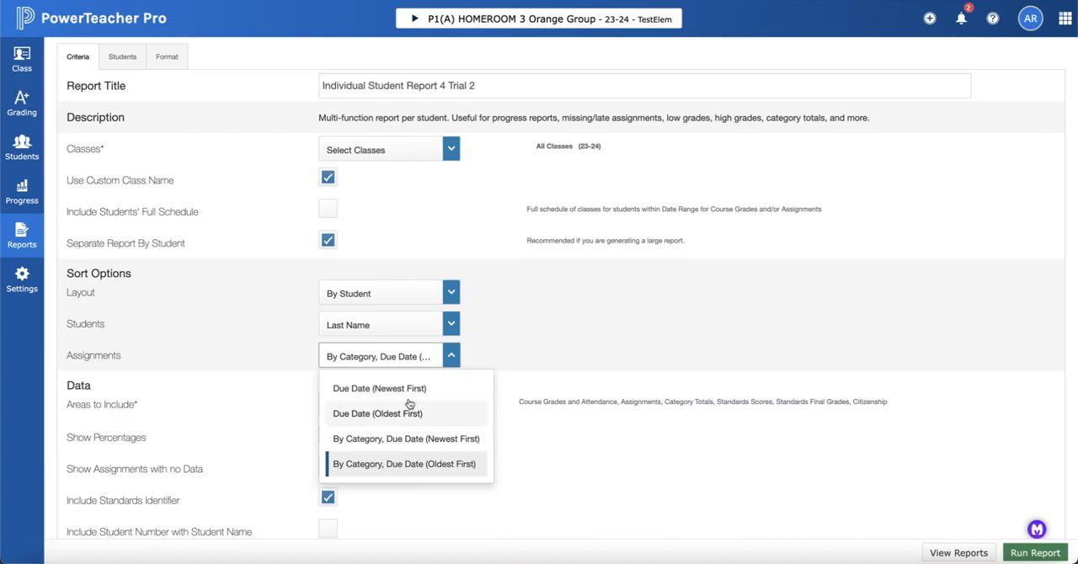
mouse_move(396, 442)
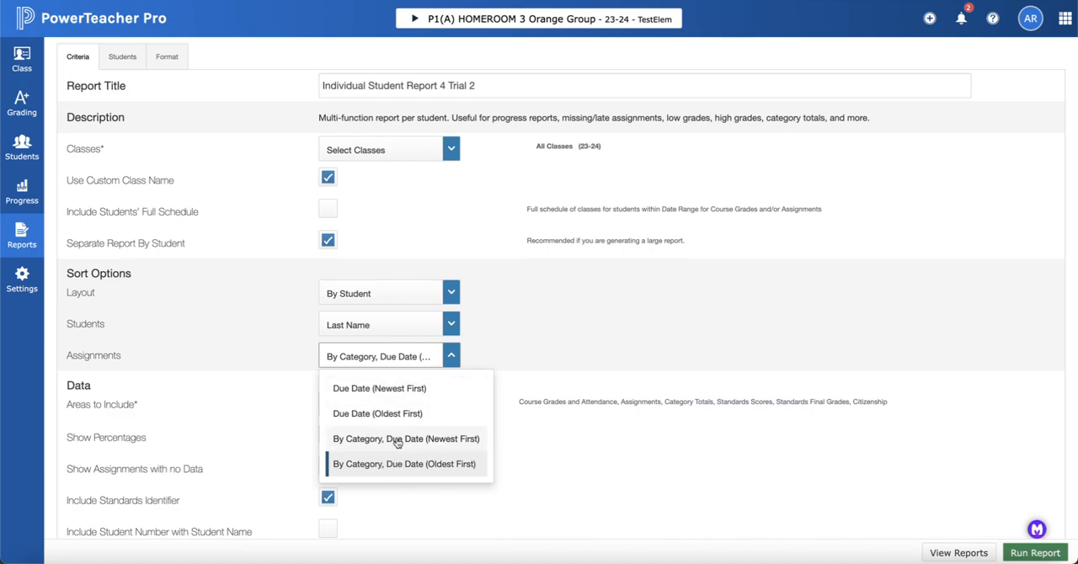
click(403, 464)
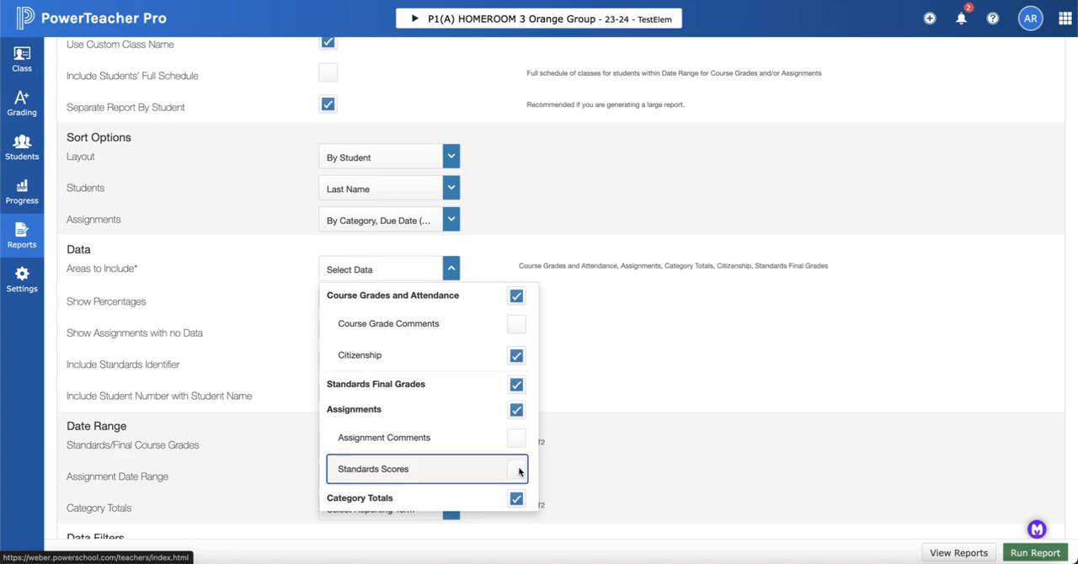
- Include Standards Scores and show assignments with no data
click(516, 469)
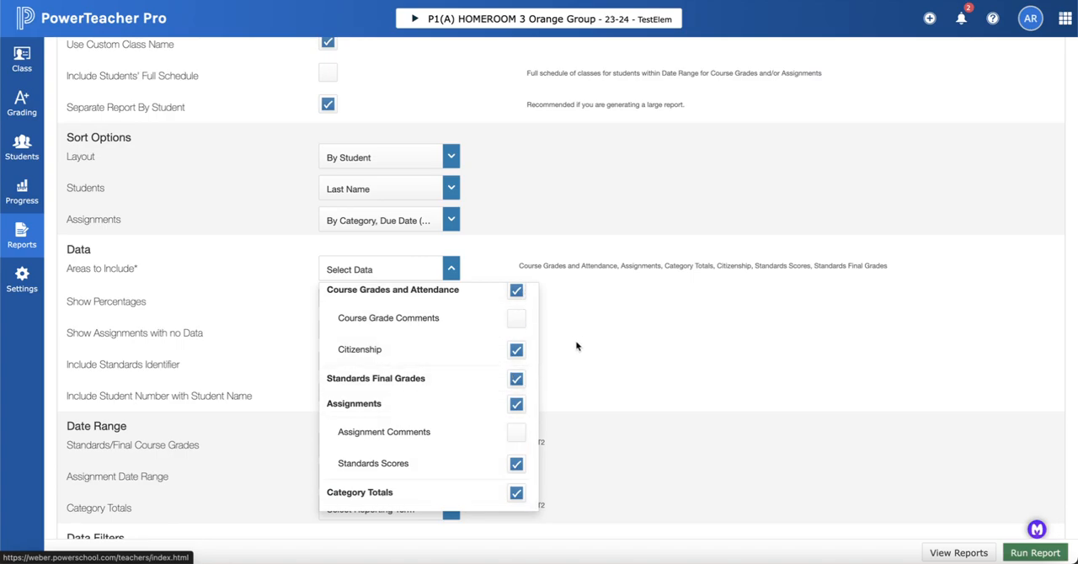
click(451, 268)
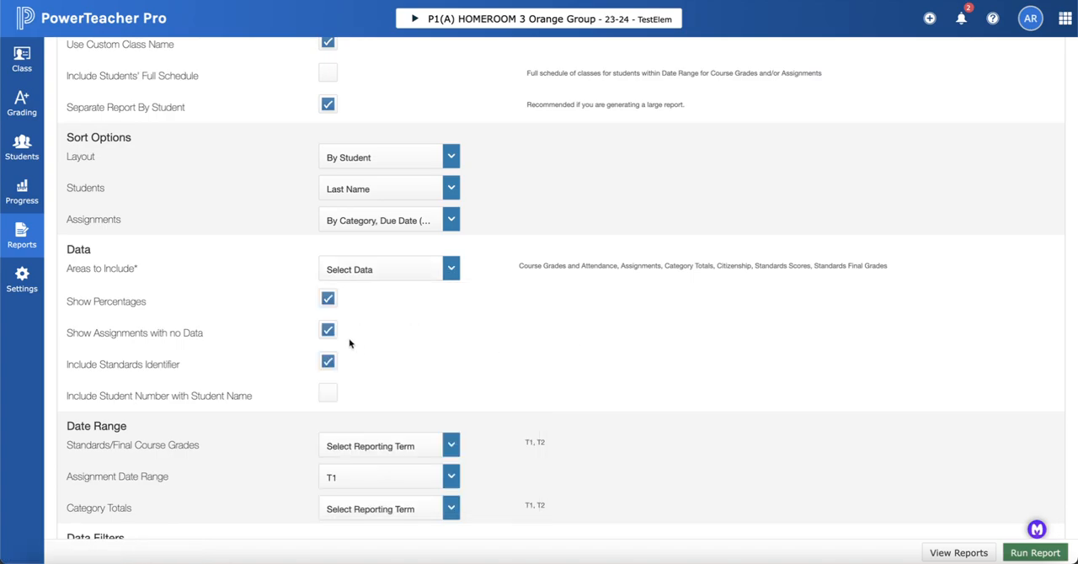
click(327, 329)
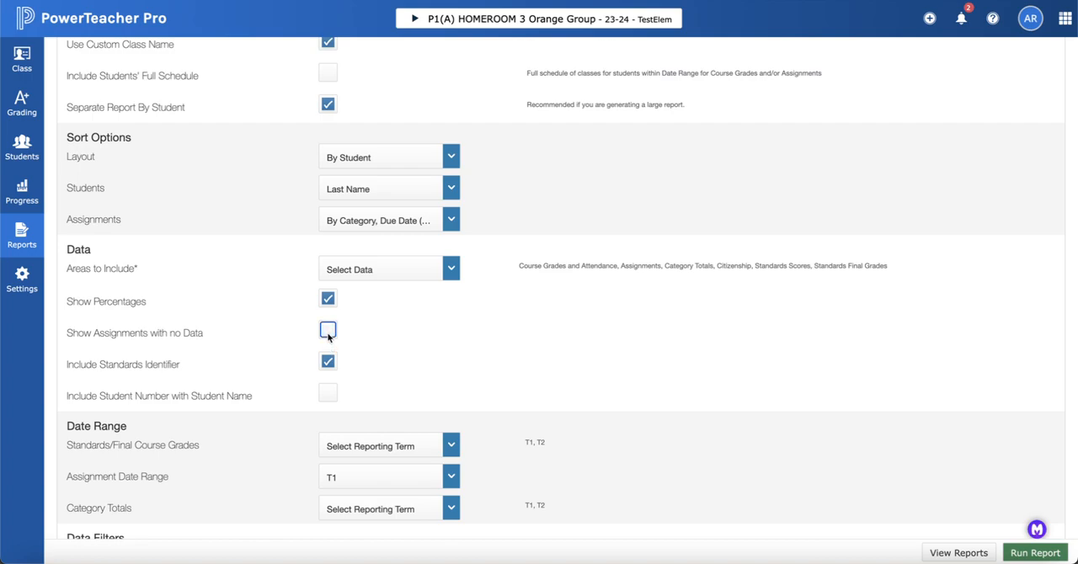
click(327, 330)
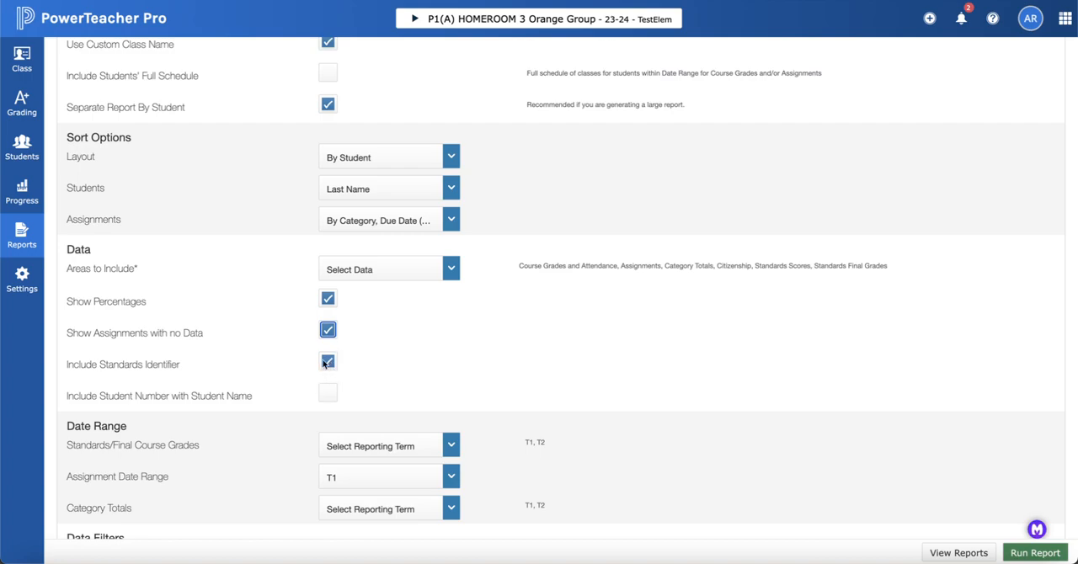
scroll(down, 3)
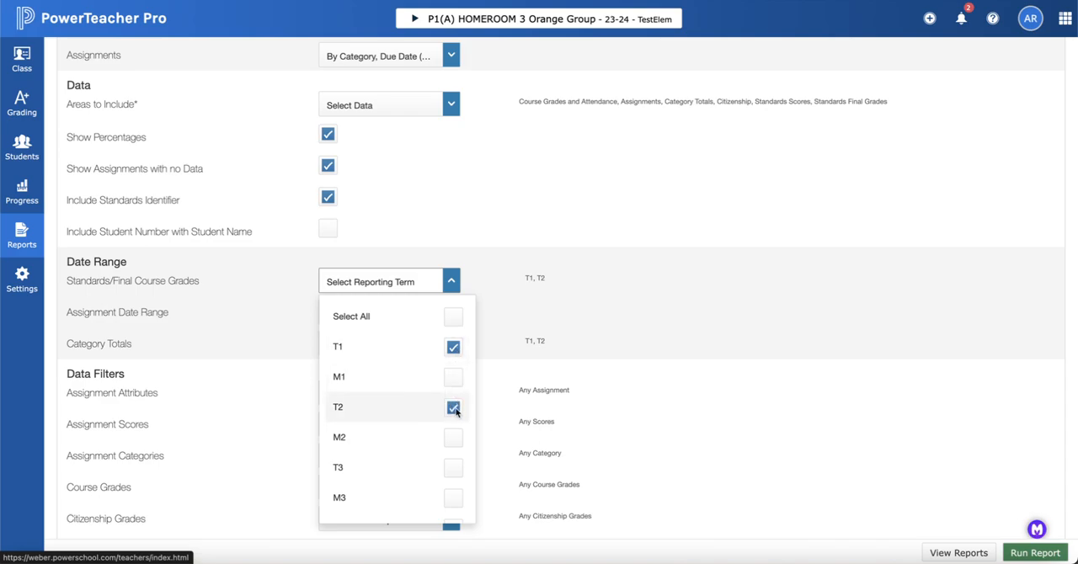
- Untick T2 for Standards/Final Course Grades and Category Totals, leaving only T1
click(453, 407)
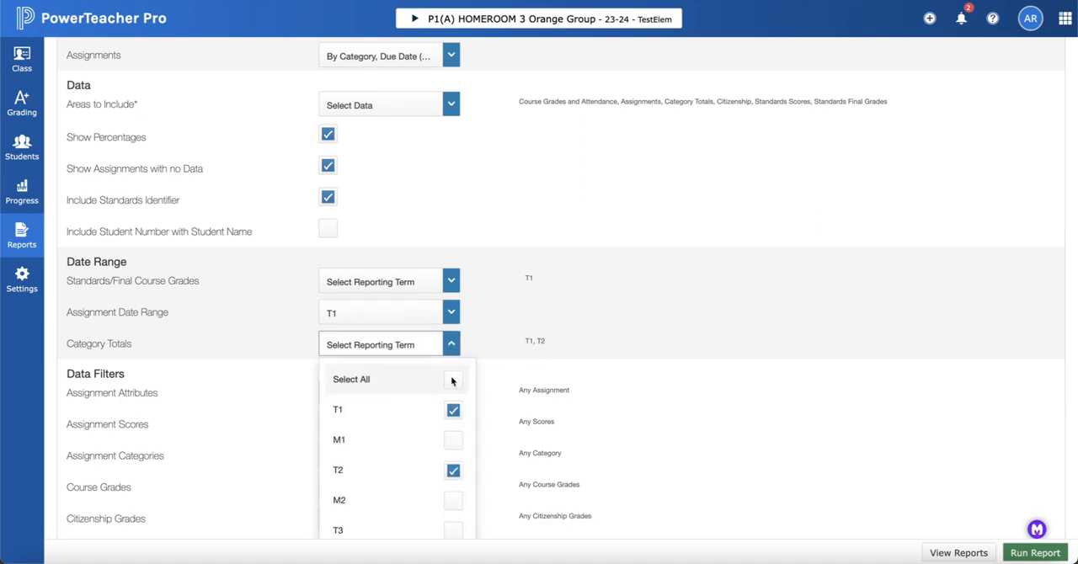
click(454, 470)
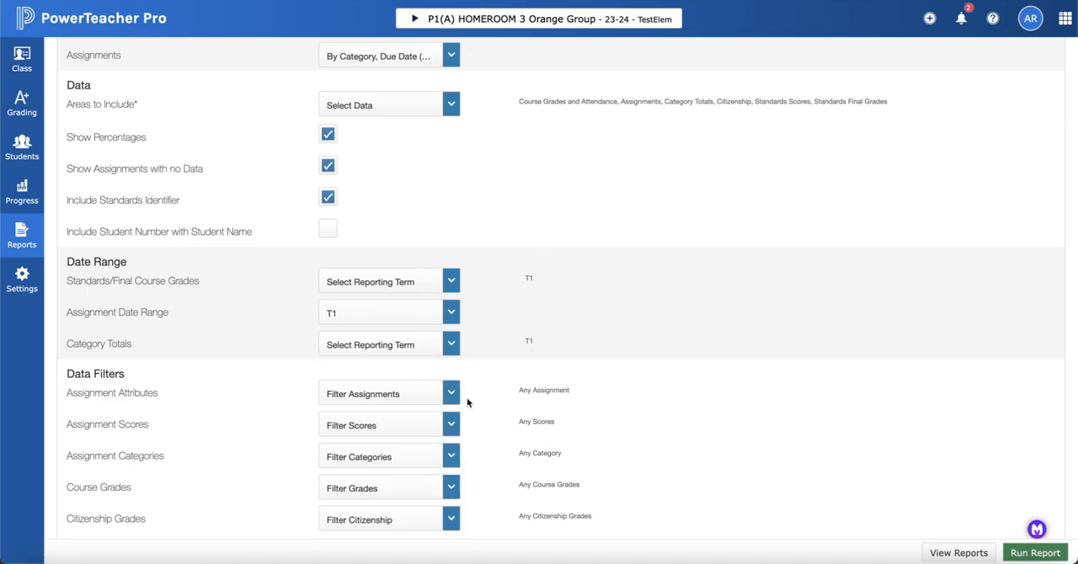
scroll(down, 3)
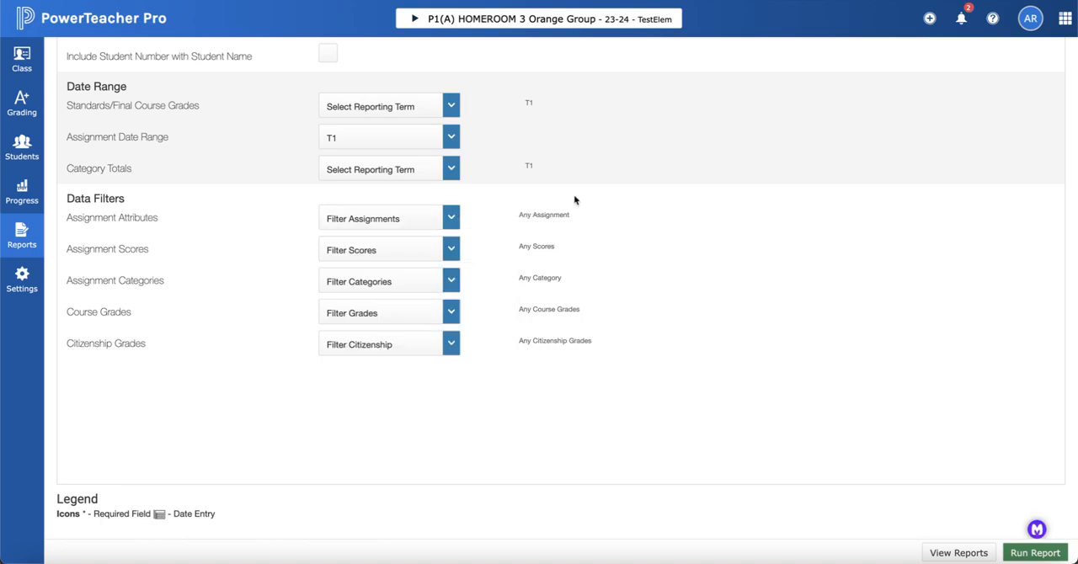
- Run Individual Student Report 4 Trial 2 and check that it is queued
click(1035, 553)
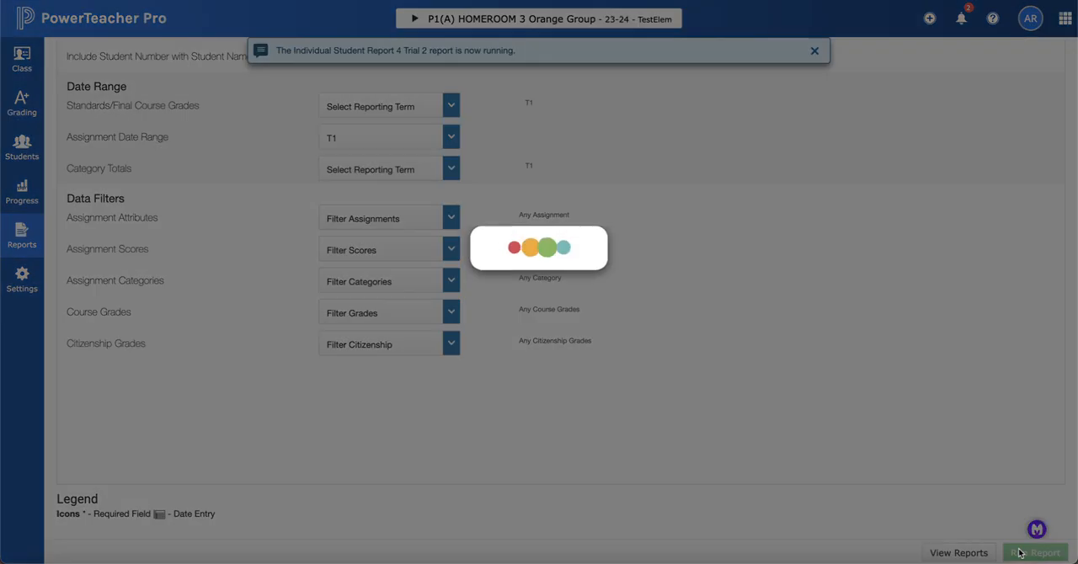
click(1034, 553)
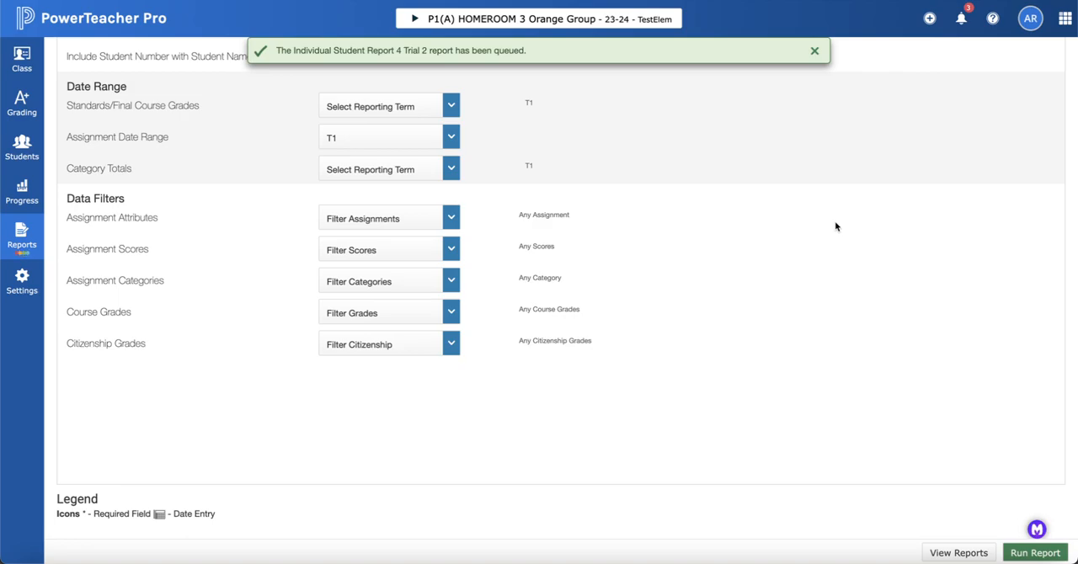
click(814, 51)
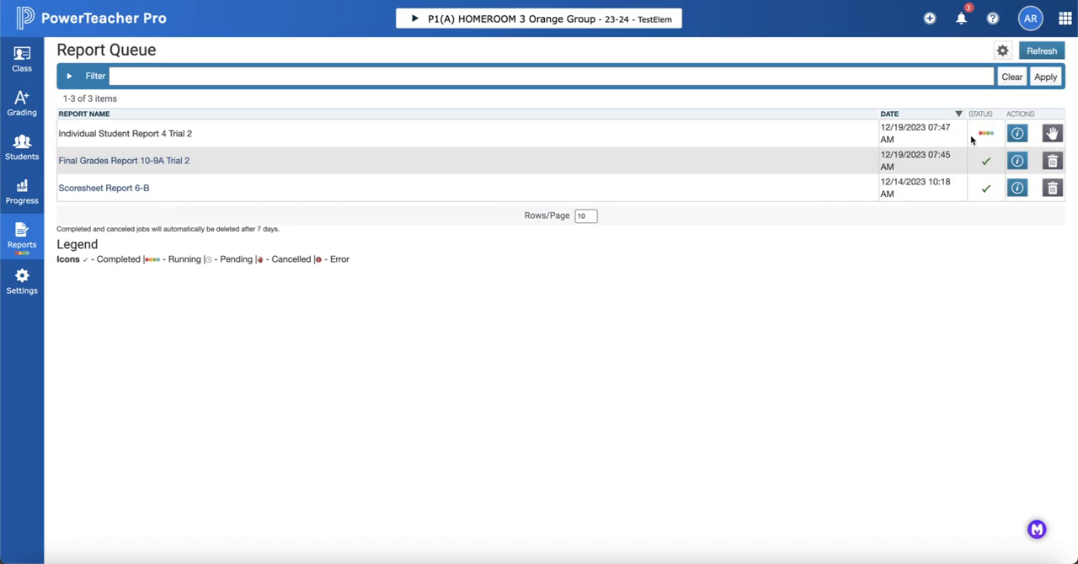
mouse_move(999, 135)
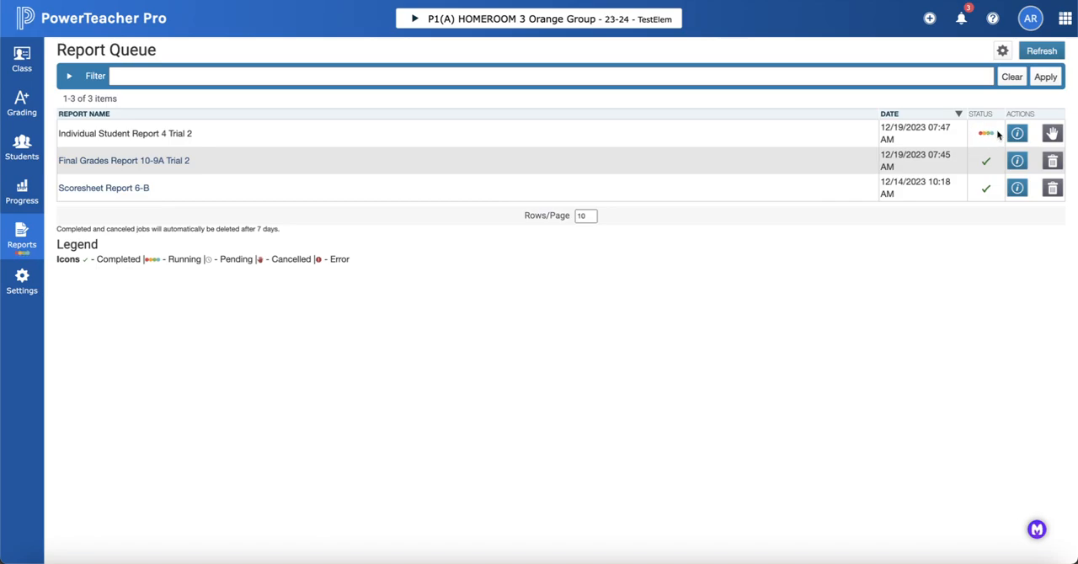
mouse_move(994, 137)
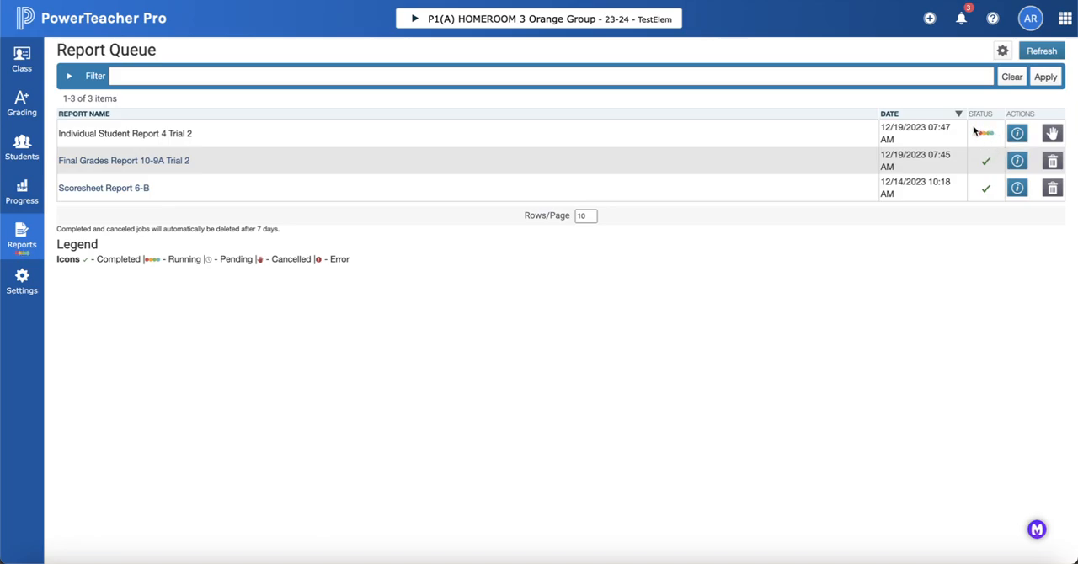
mouse_move(985, 132)
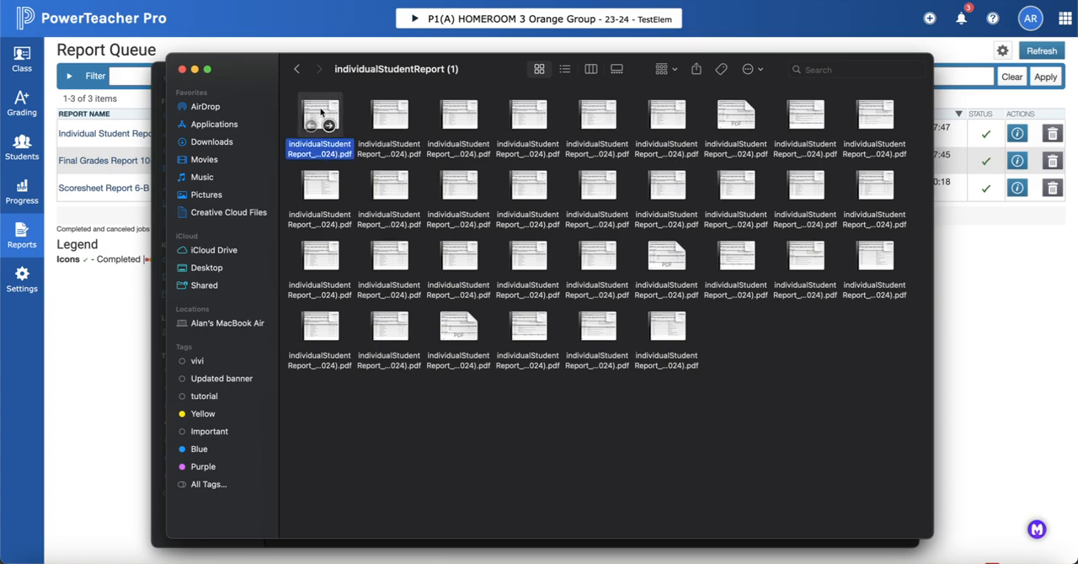
- Open the first individualStudentReport PDF in Acrobat and scroll through its scores
double_click(319, 120)
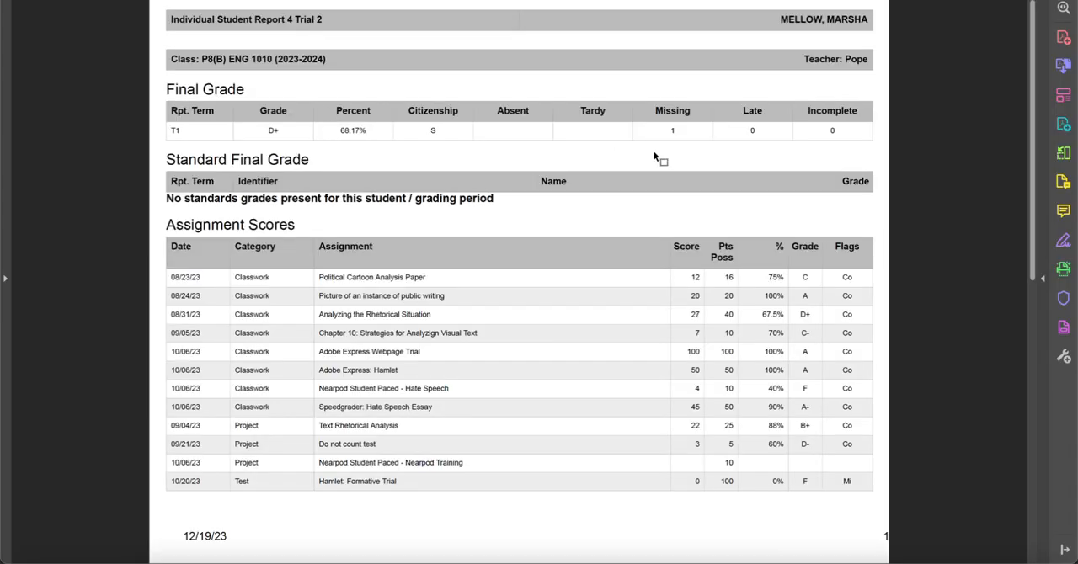
mouse_move(651, 327)
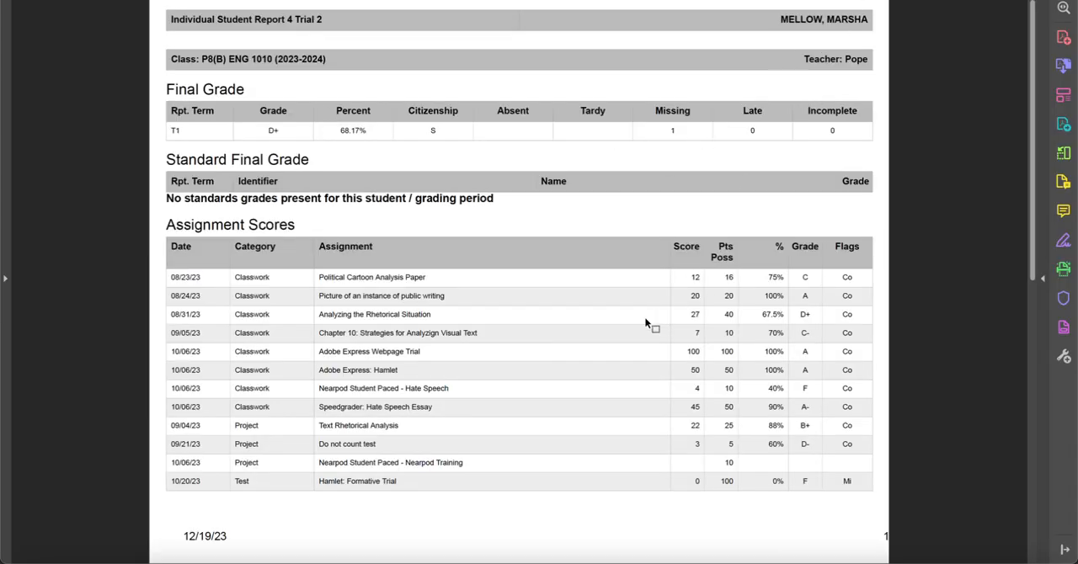
mouse_move(617, 245)
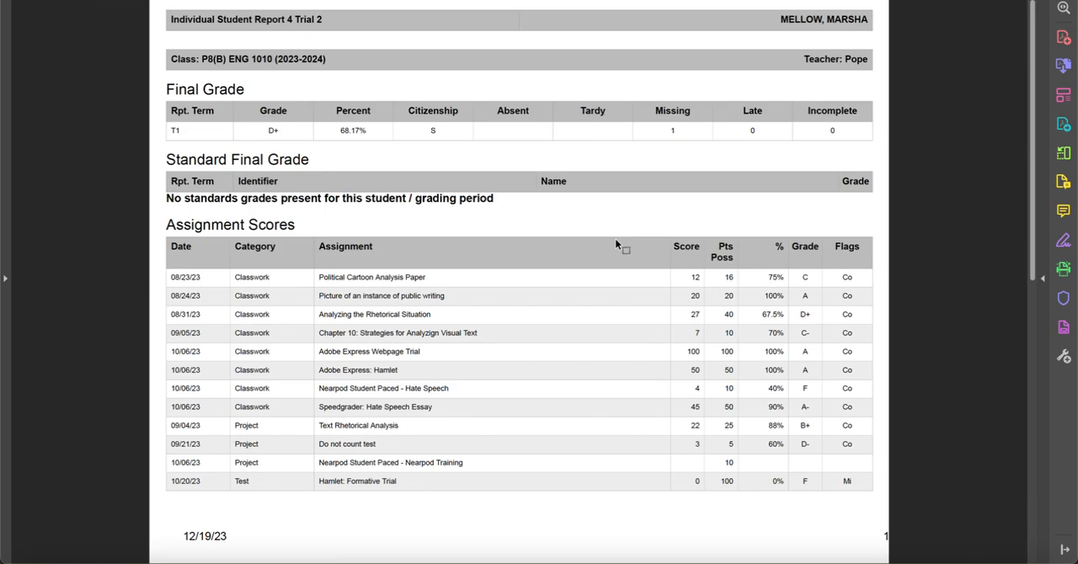
mouse_move(357, 166)
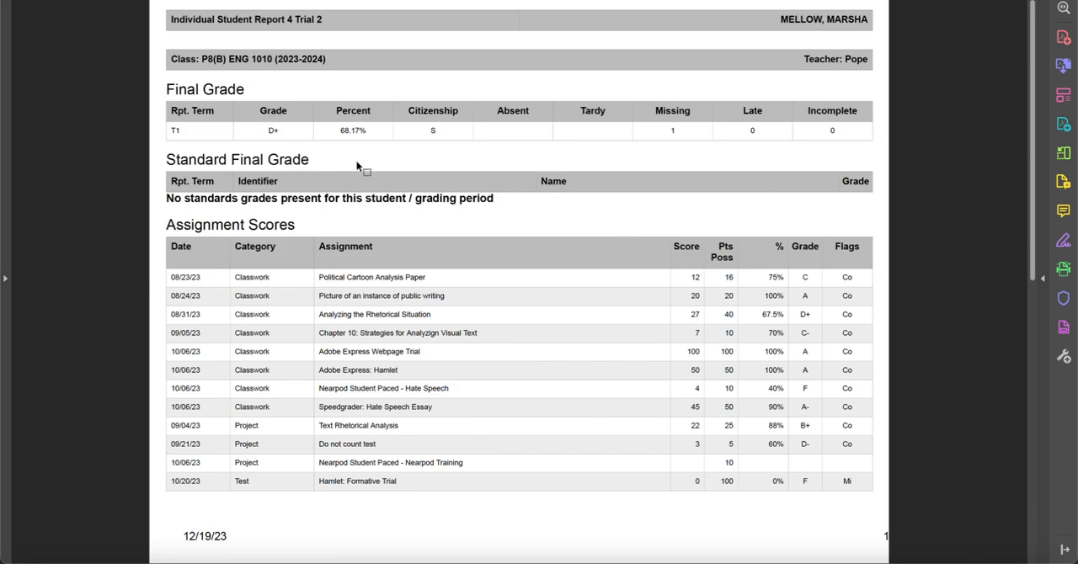
mouse_move(476, 238)
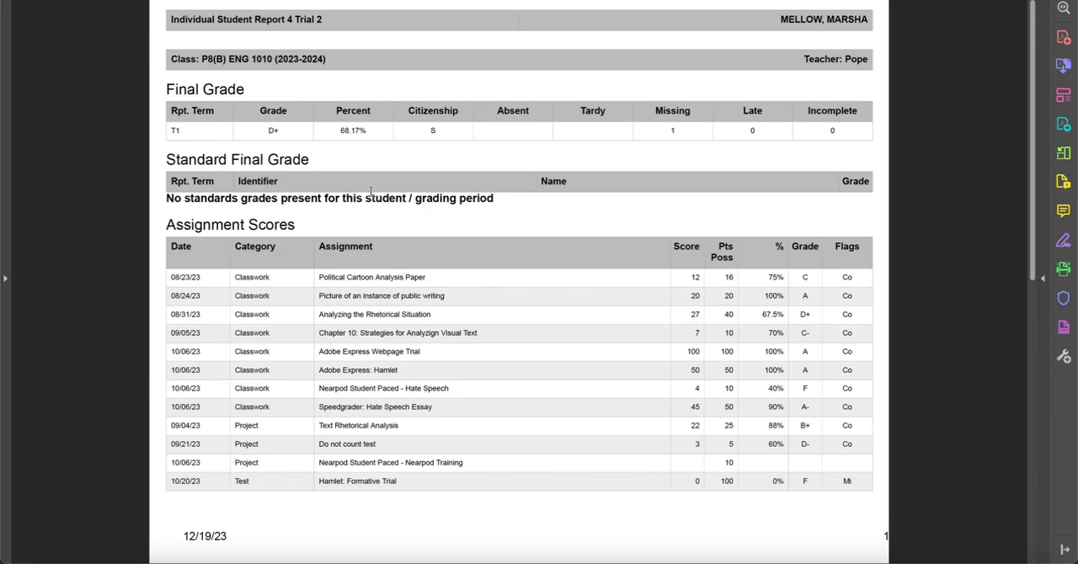
mouse_move(370, 263)
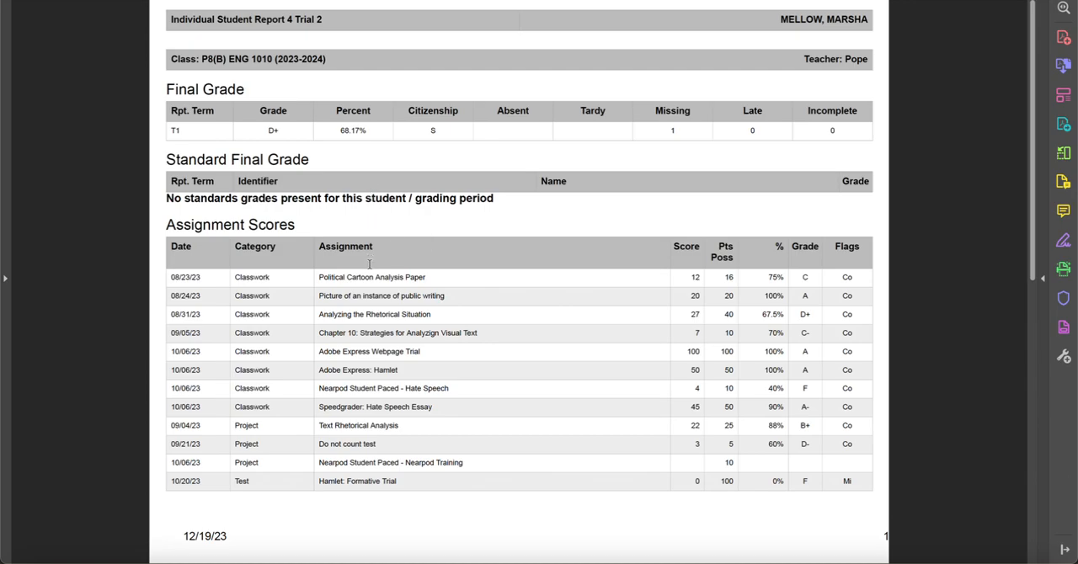
scroll(down, 3)
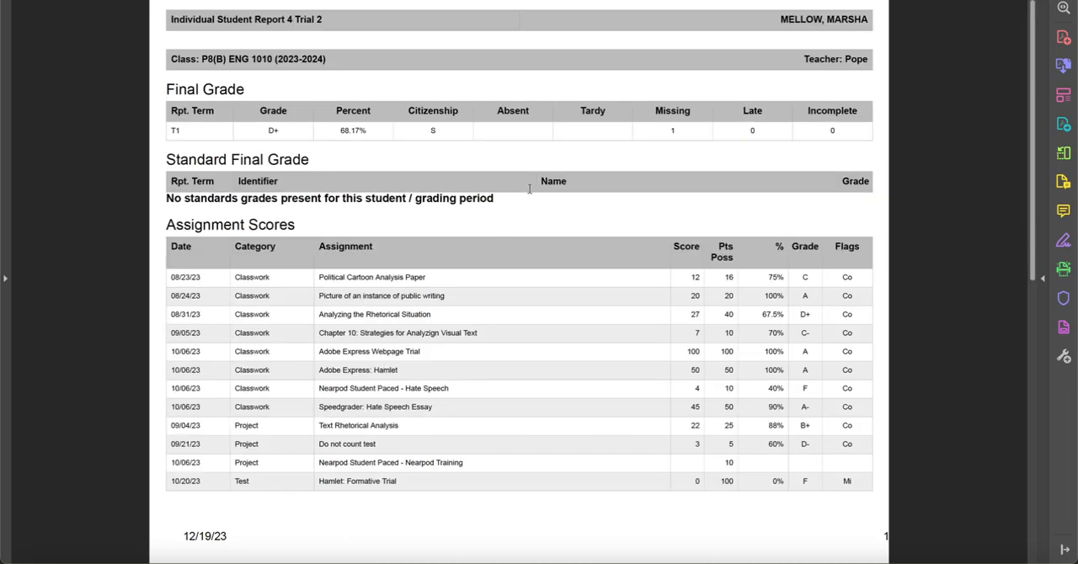
mouse_move(493, 158)
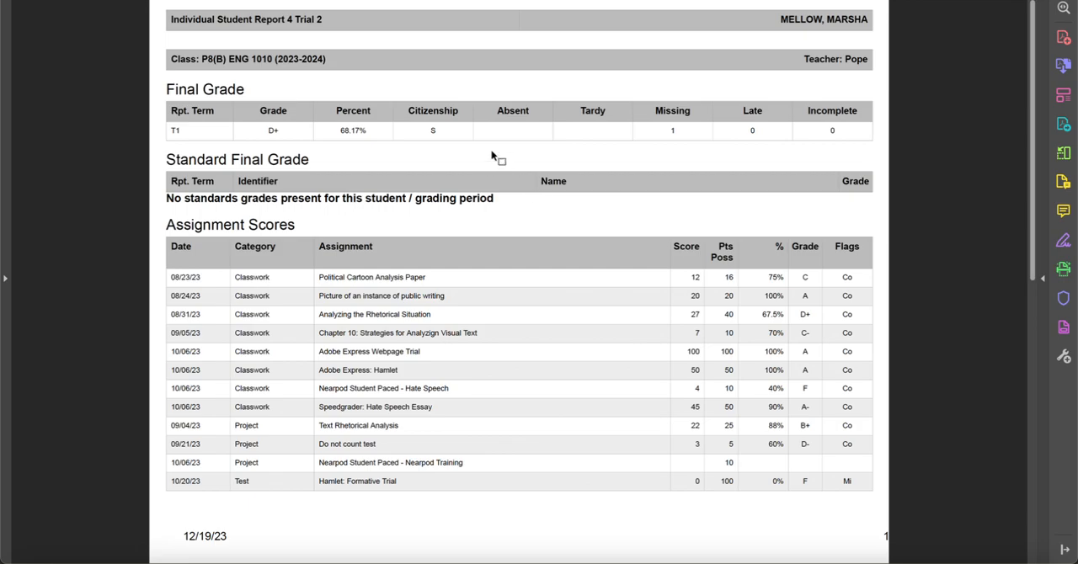
mouse_move(493, 157)
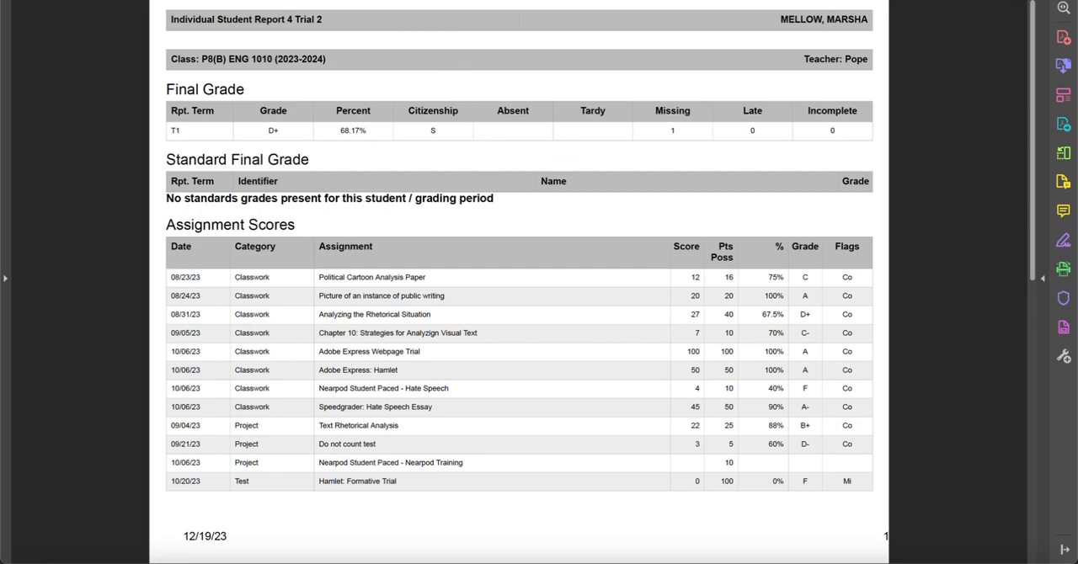